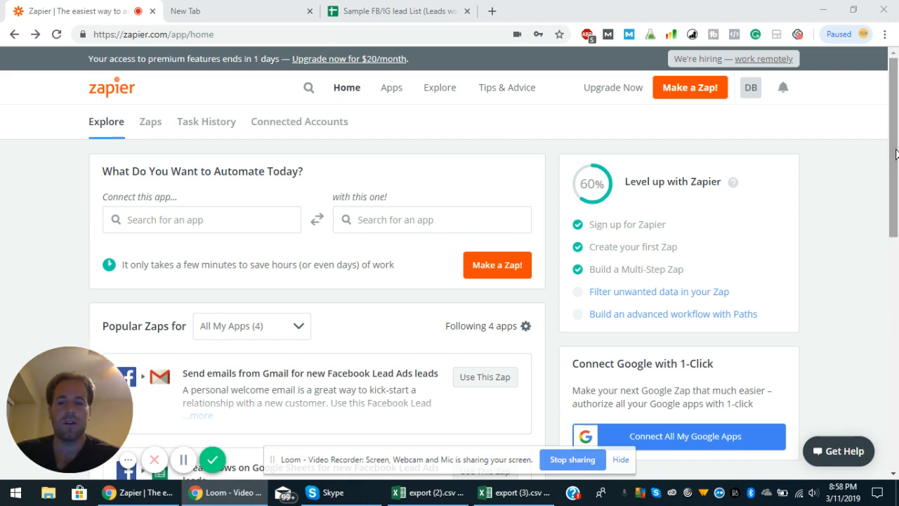
# Step: Start a new Zap with 'Make a Zap!', landing on the Choose a Trigger App screen
pyautogui.scroll(-3)
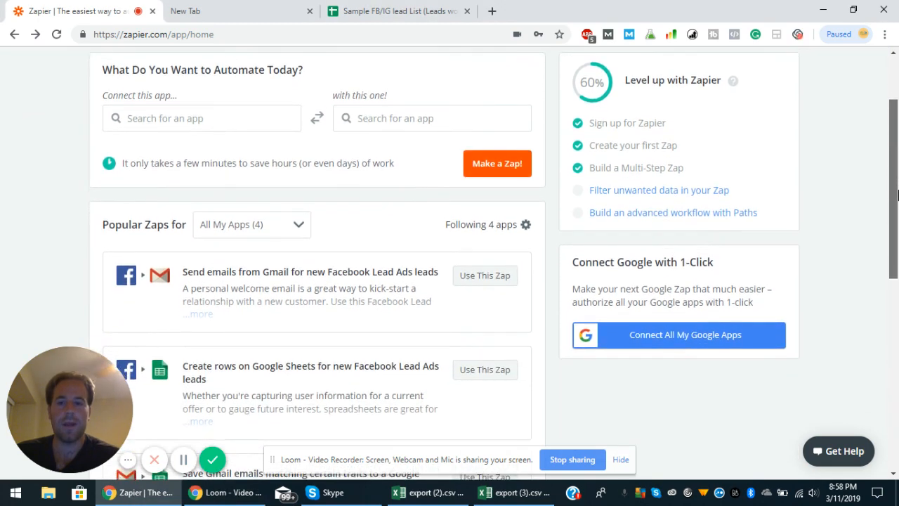
pyautogui.moveTo(472, 180)
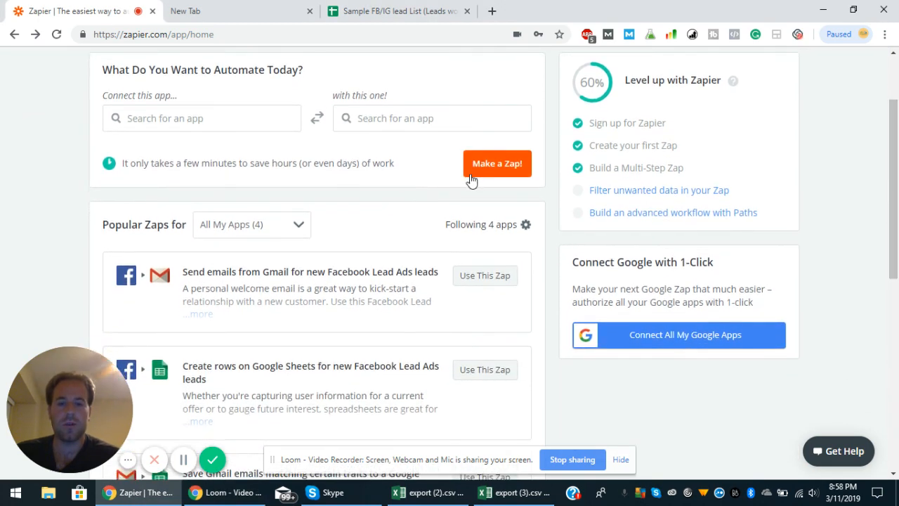
pyautogui.click(498, 163)
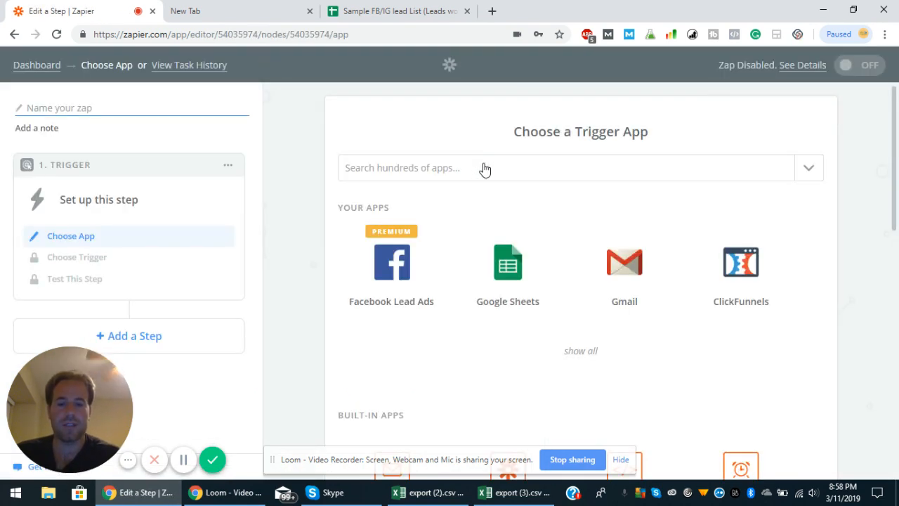
pyautogui.moveTo(511, 207)
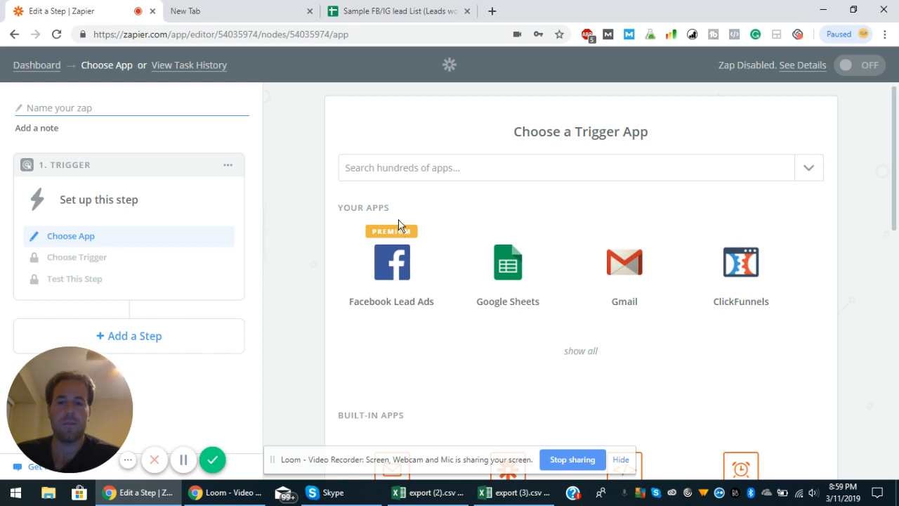
pyautogui.moveTo(410, 206)
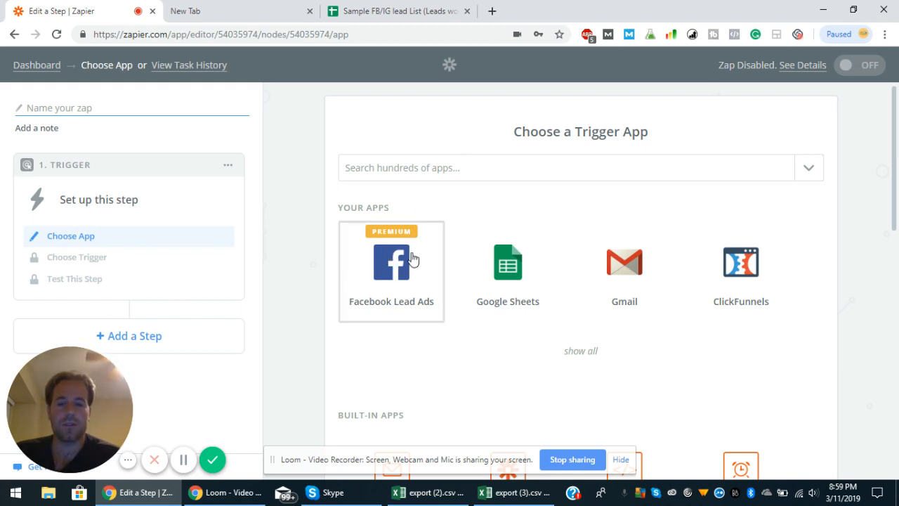
pyautogui.moveTo(413, 234)
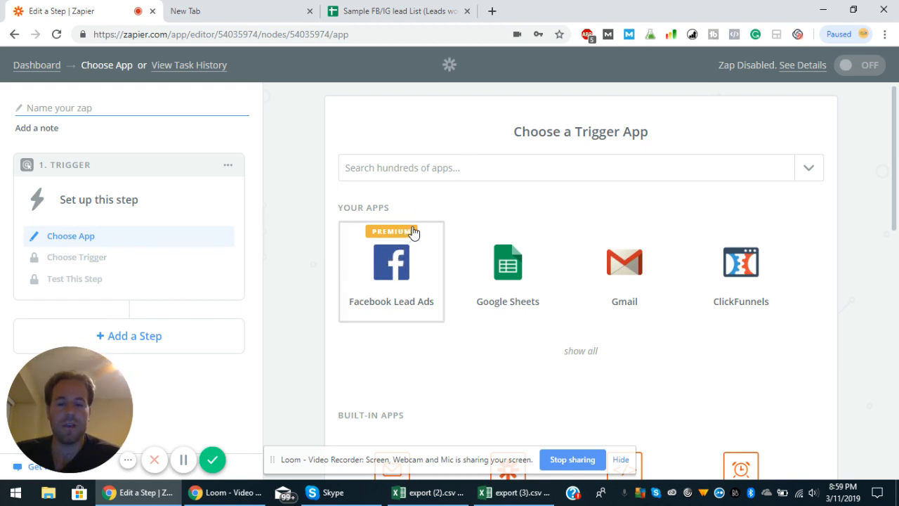
pyautogui.moveTo(455, 223)
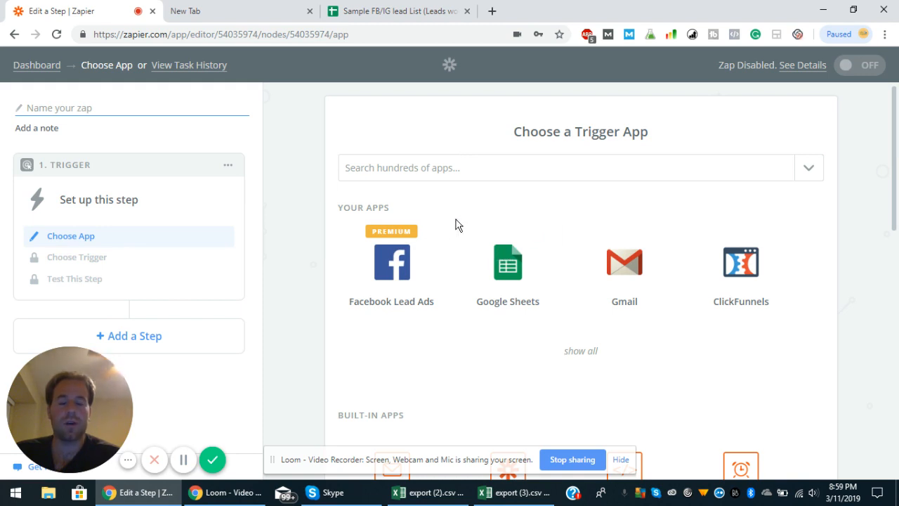
pyautogui.moveTo(472, 214)
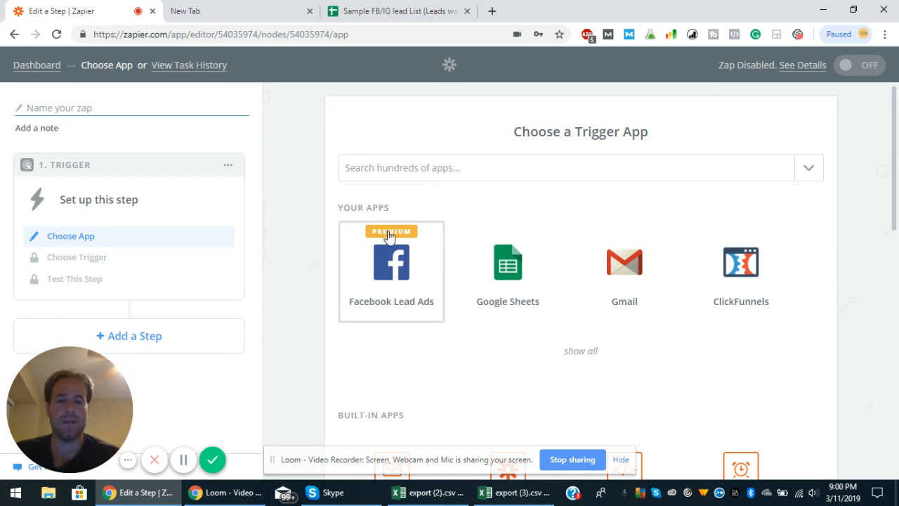
# Step: Make Facebook Lead Ads 'New Lead' the trigger, using the first connected account
pyautogui.click(391, 270)
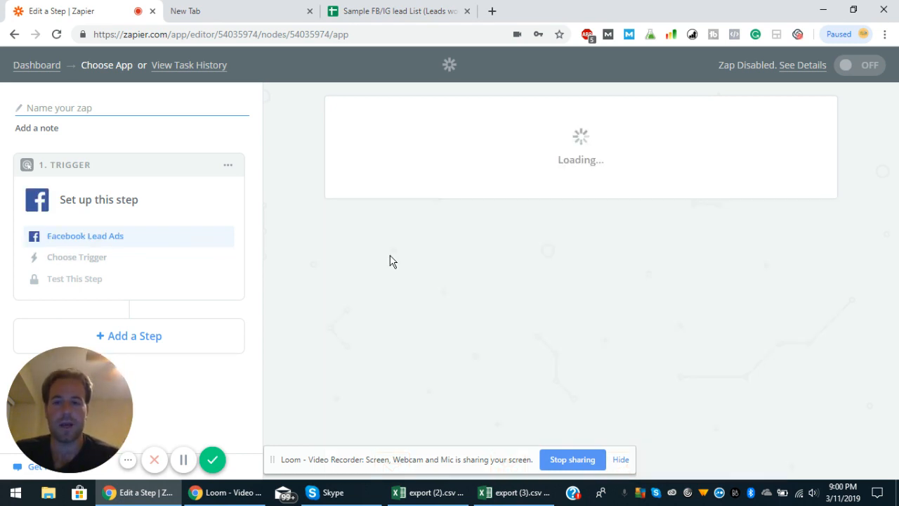
pyautogui.click(85, 236)
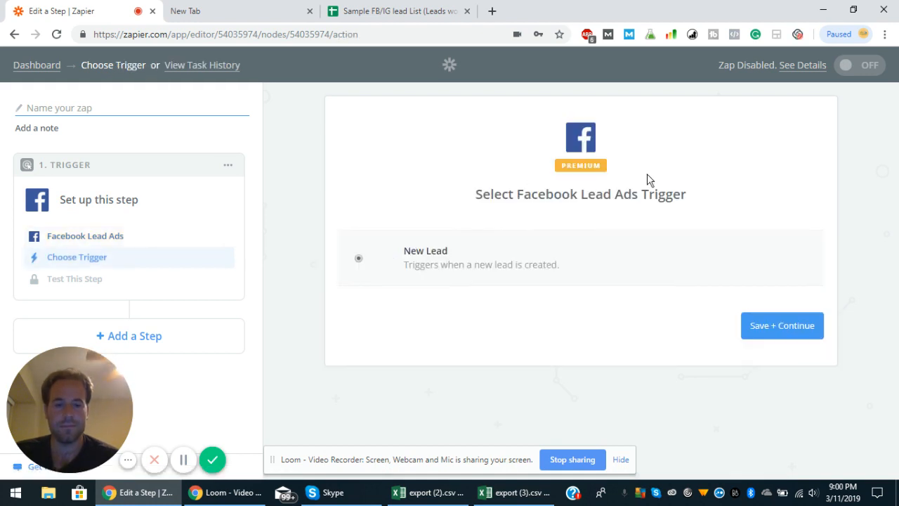
pyautogui.click(782, 326)
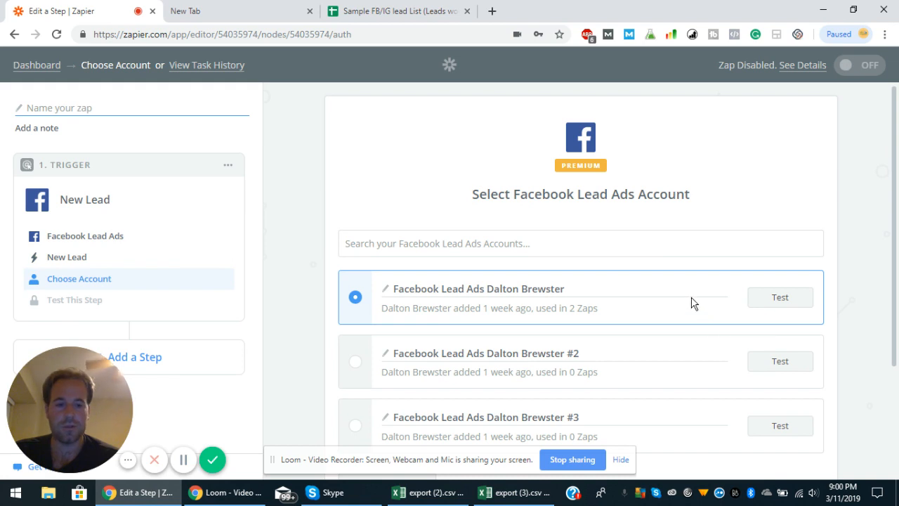
pyautogui.scroll(-3)
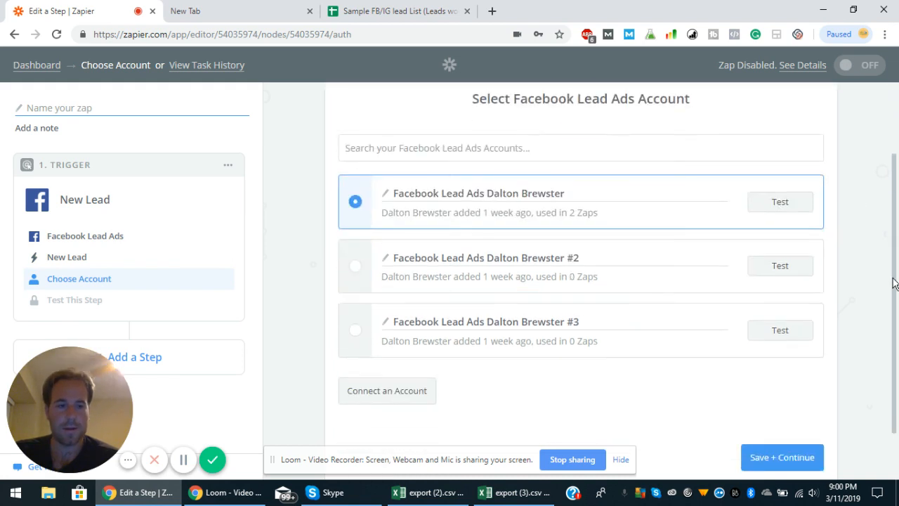
pyautogui.click(782, 458)
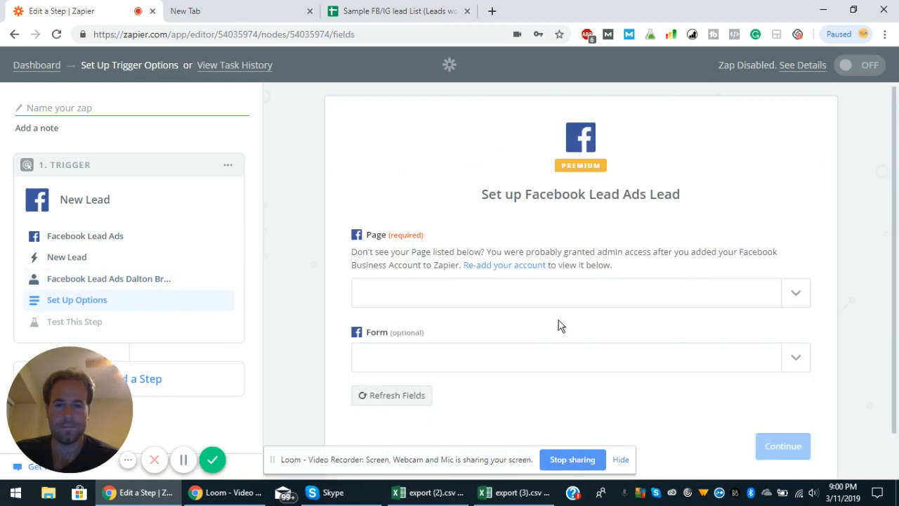
pyautogui.moveTo(795, 292)
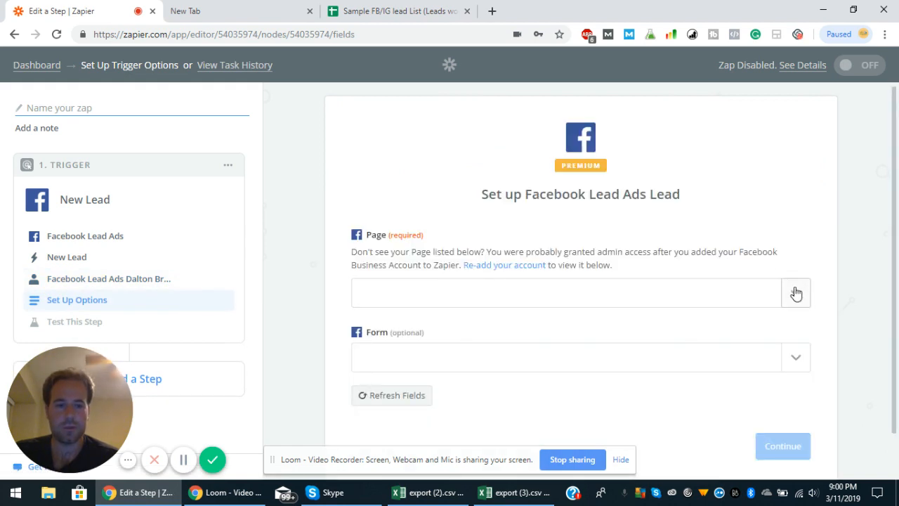
# Step: Point the trigger at the Sensible Financial Marketing page and its form, then continue
pyautogui.click(795, 293)
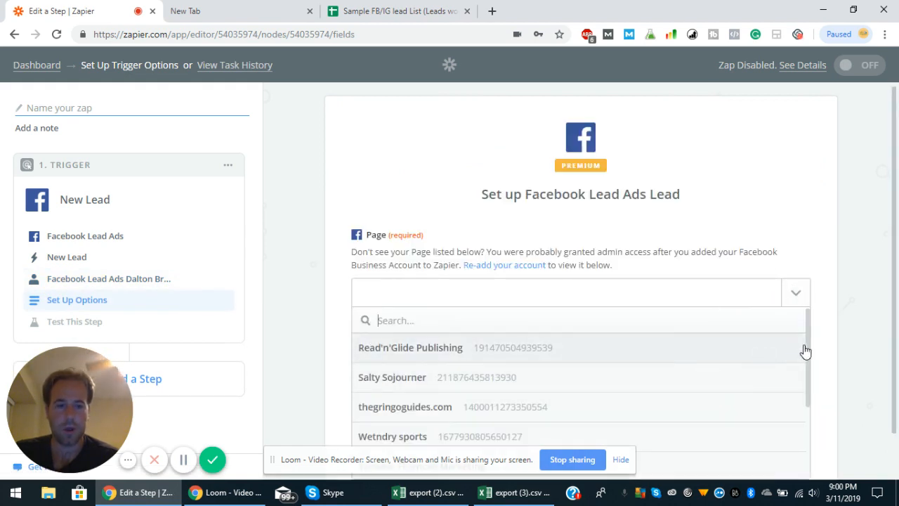
pyautogui.scroll(-3)
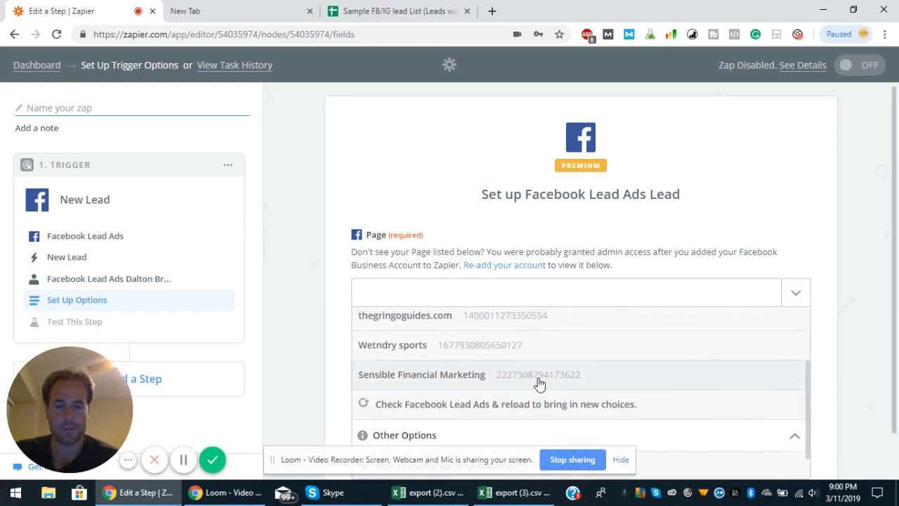
pyautogui.click(422, 374)
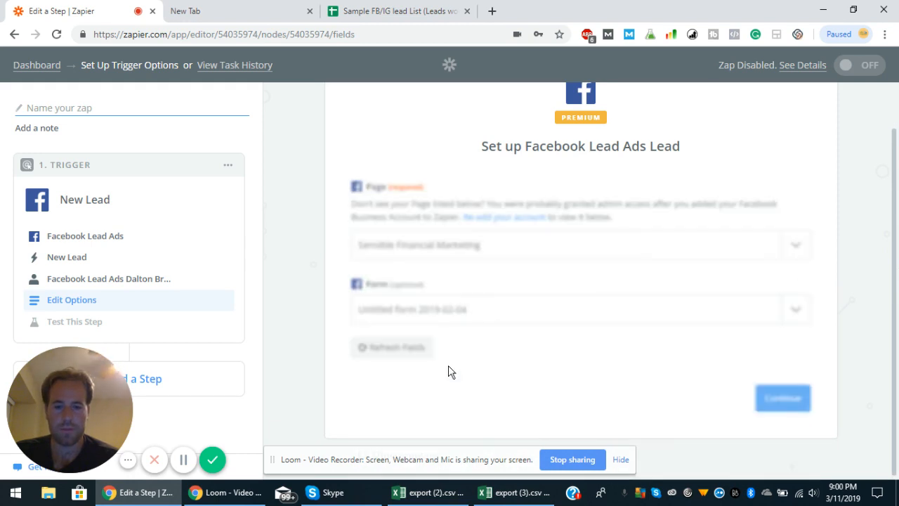
pyautogui.click(783, 399)
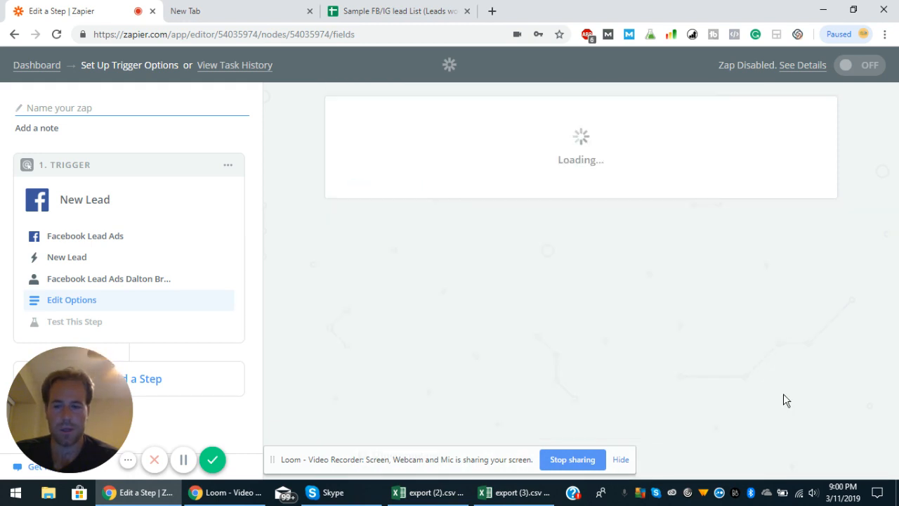
# Step: Skip the trigger test so the default Lead A sample is used, reaching Add a Step
pyautogui.click(75, 321)
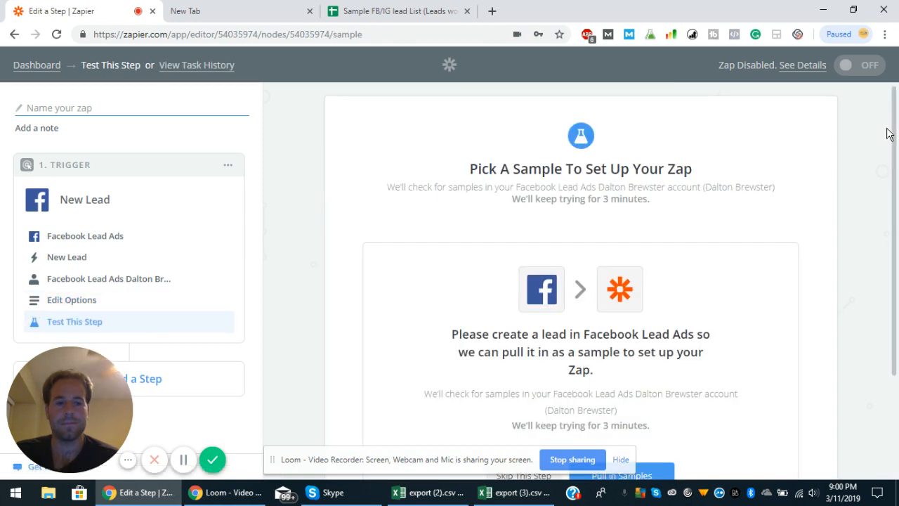
pyautogui.scroll(-3)
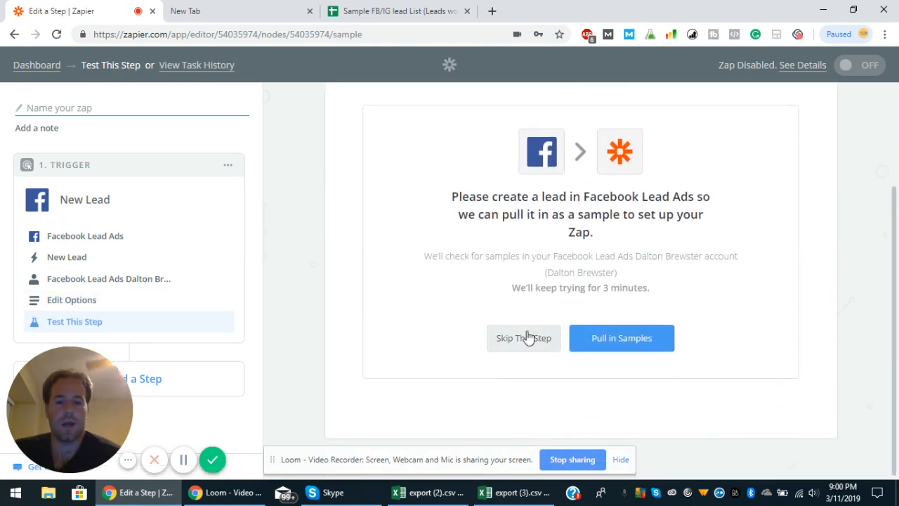
pyautogui.click(522, 337)
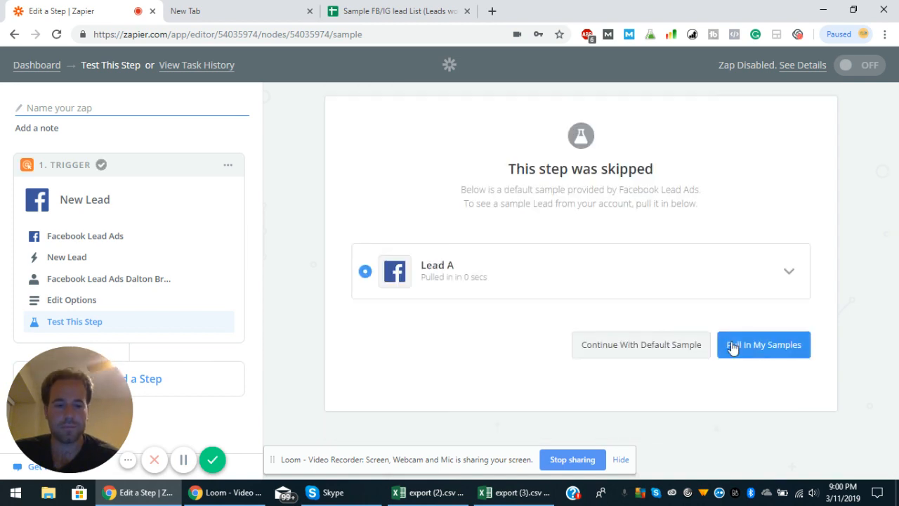
pyautogui.moveTo(872, 212)
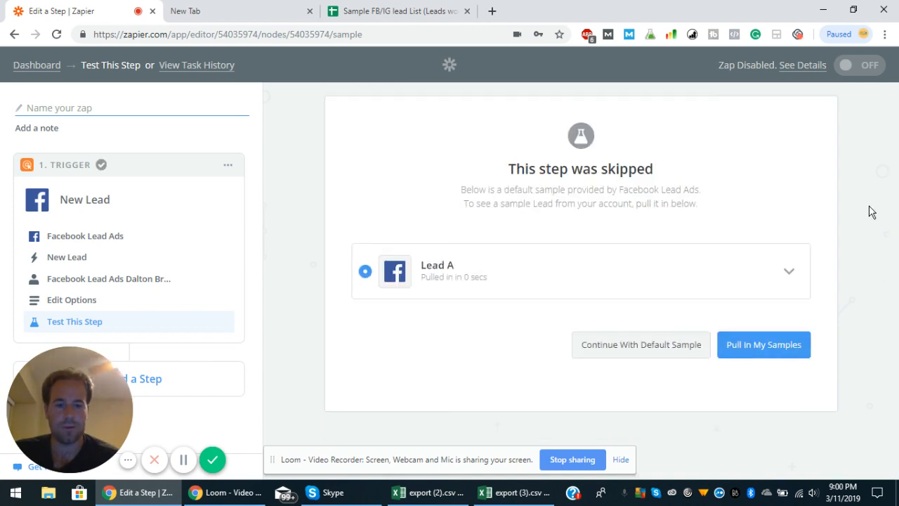
pyautogui.moveTo(256, 236)
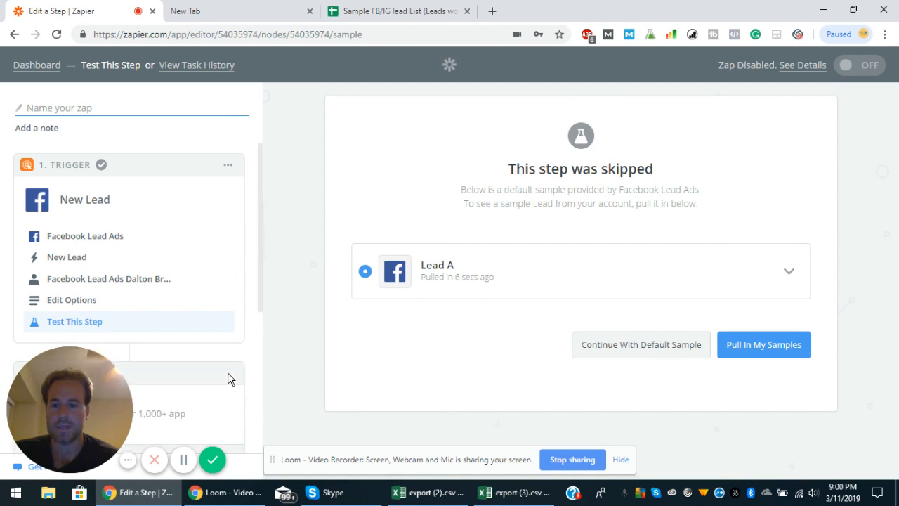
pyautogui.scroll(-3)
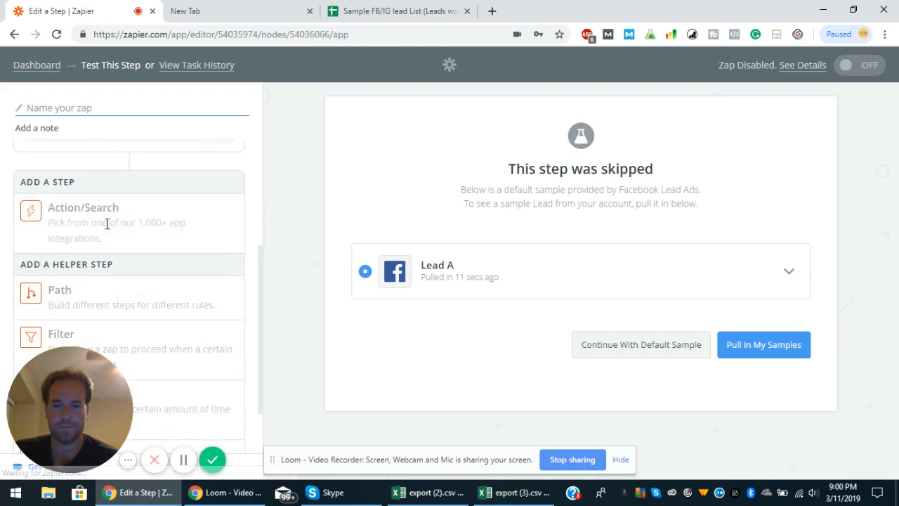
# Step: Add a Google Sheets 'Create Spreadsheet Row' action with the connected Google Sheets account
pyautogui.click(83, 208)
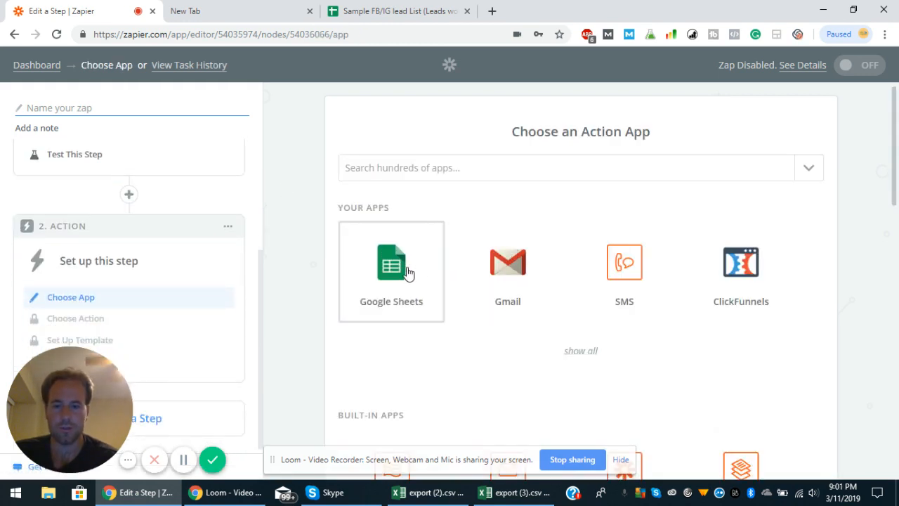
pyautogui.click(391, 264)
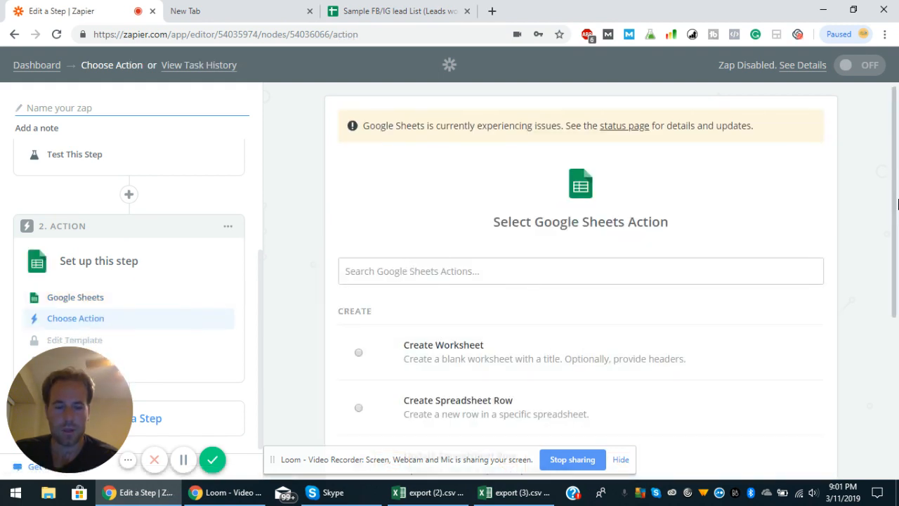
pyautogui.scroll(-3)
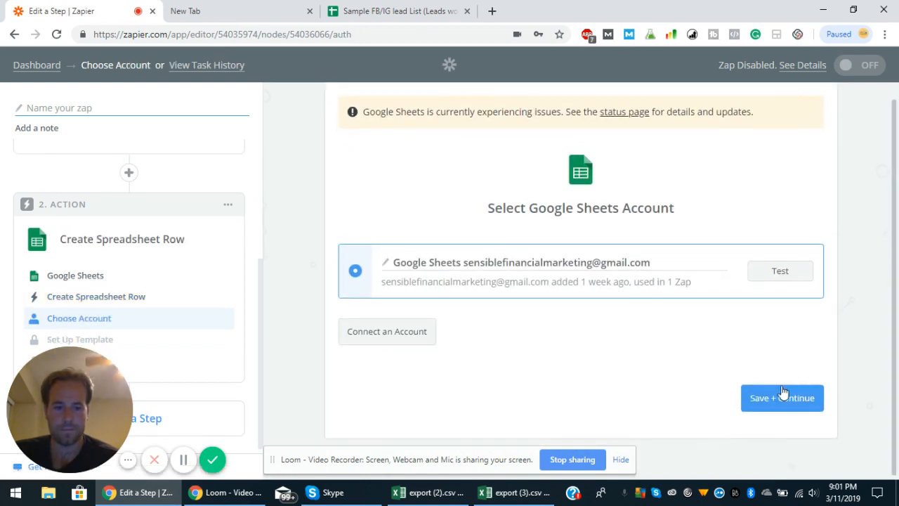
pyautogui.click(782, 398)
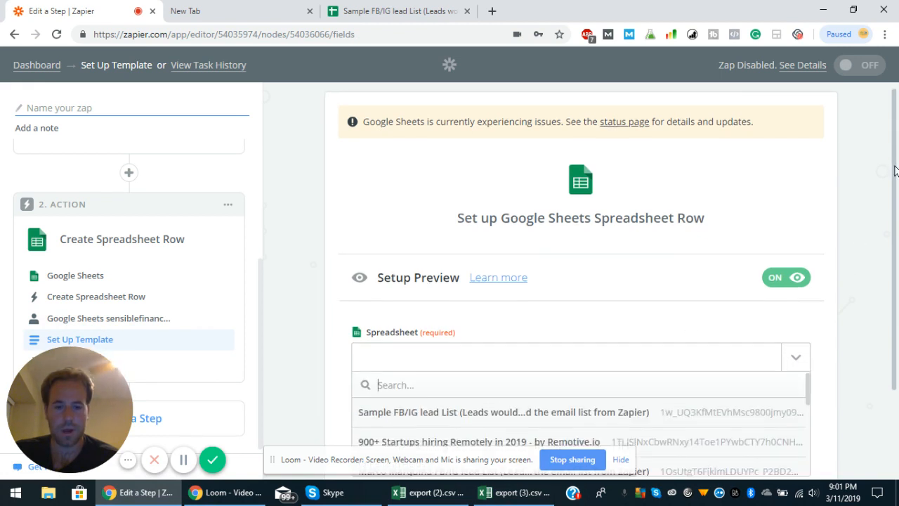
# Step: Target the Sample FB/IG lead List spreadsheet and its Sheet1 worksheet for new rows
pyautogui.scroll(-3)
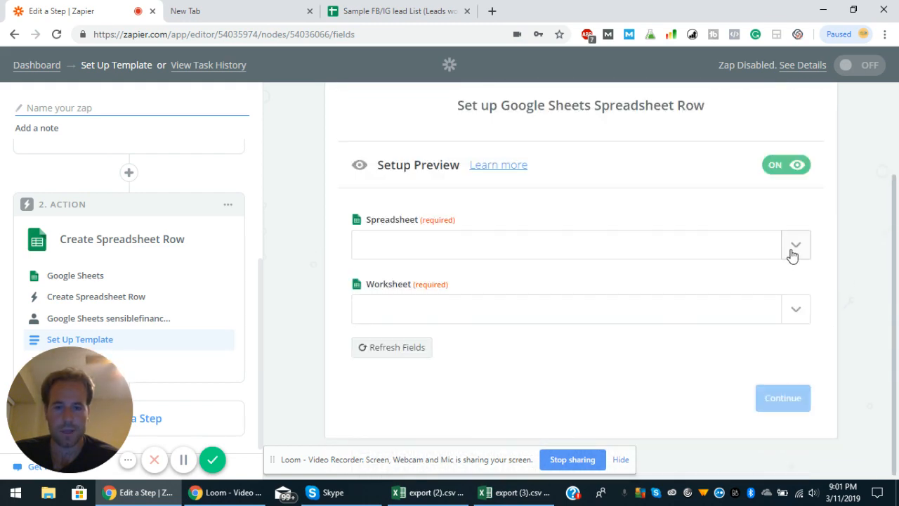
pyautogui.click(796, 244)
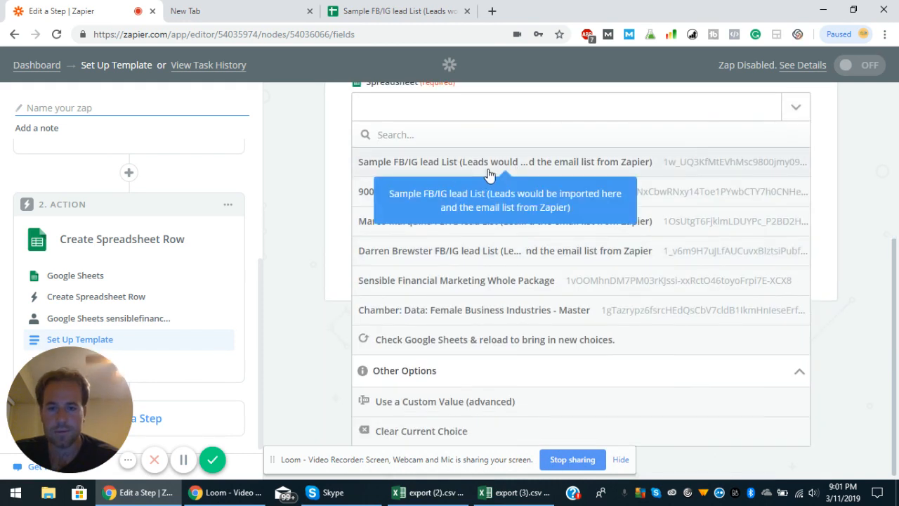
pyautogui.click(504, 162)
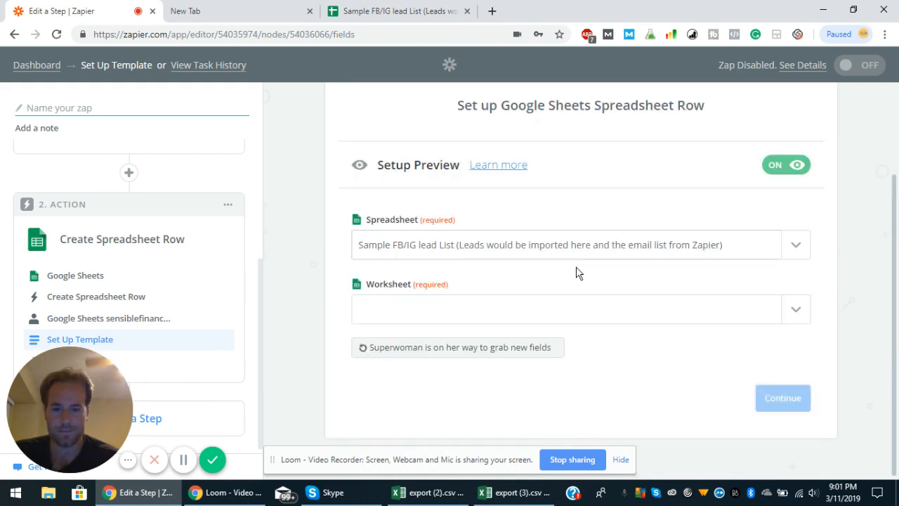
pyautogui.click(582, 309)
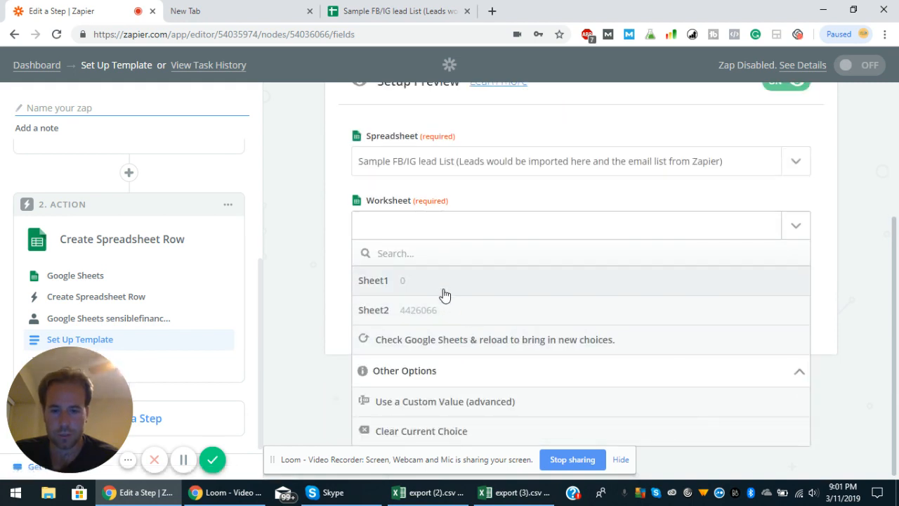
pyautogui.click(374, 281)
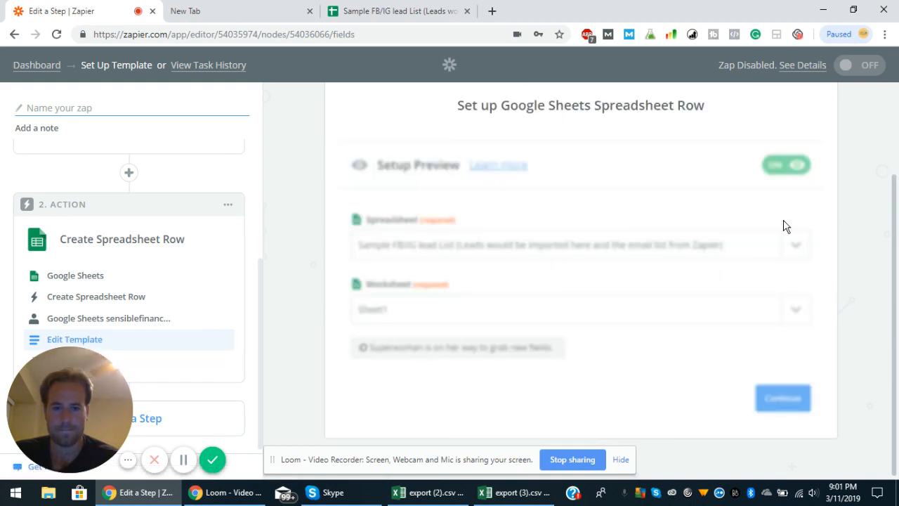
pyautogui.scroll(-3)
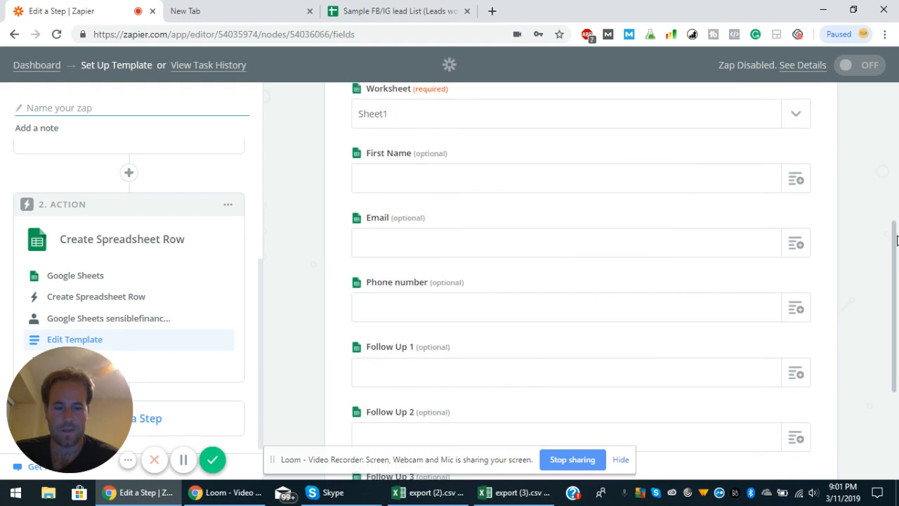
pyautogui.scroll(-3)
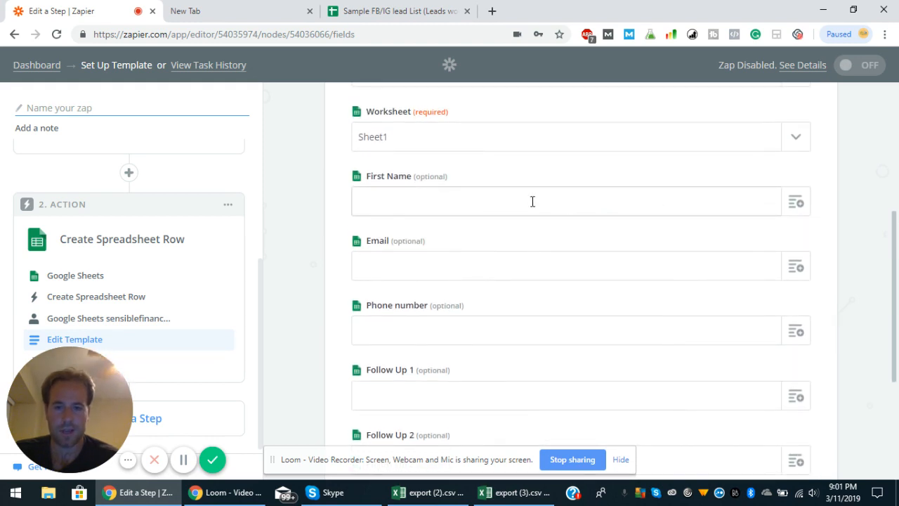
pyautogui.scroll(-3)
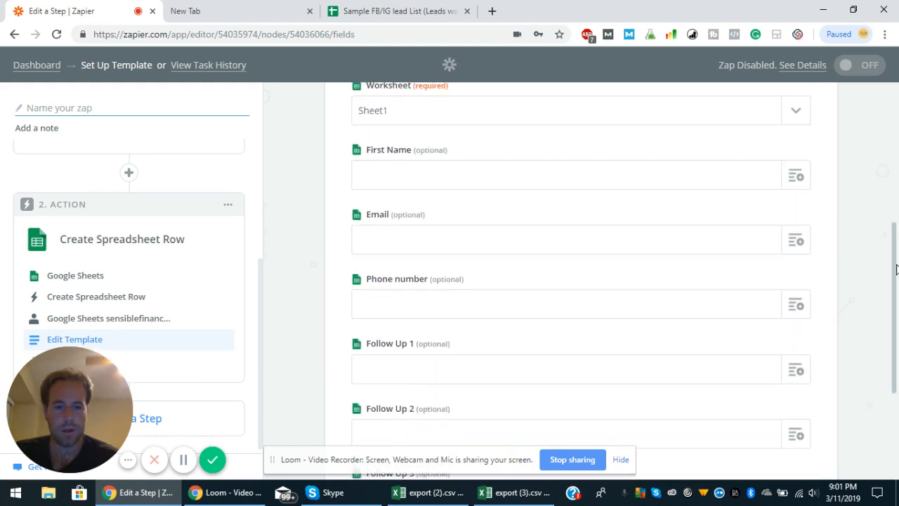
pyautogui.scroll(-3)
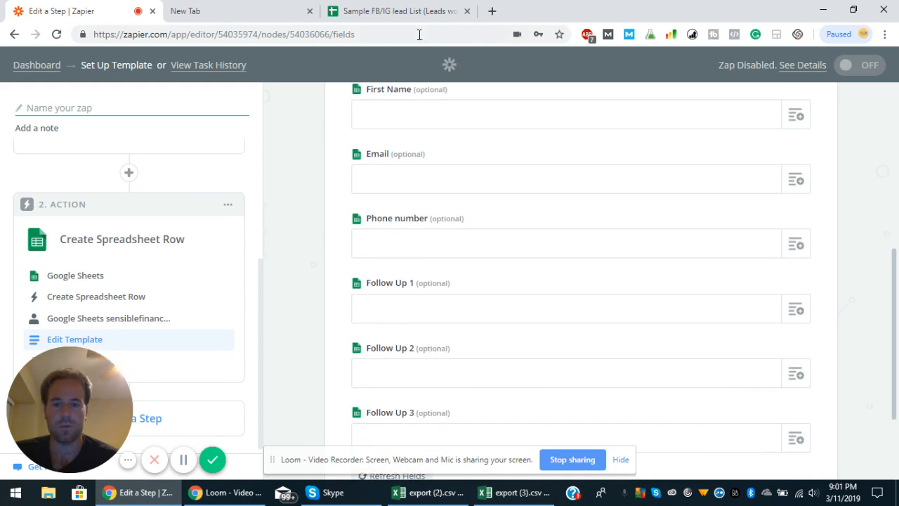
# Step: Compare the sheet's columns (First Name, Email, Phone number, Follow Up 1–3) with the loaded row fields
pyautogui.click(397, 12)
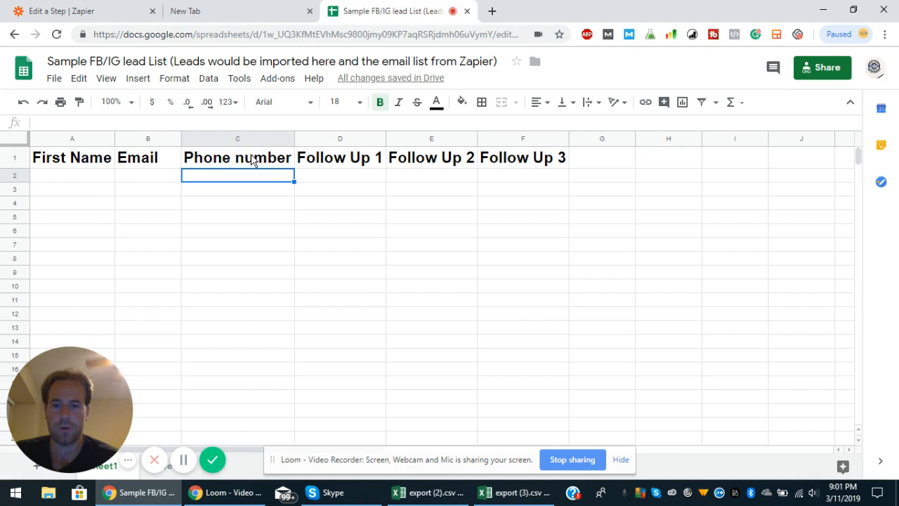
pyautogui.moveTo(112, 5)
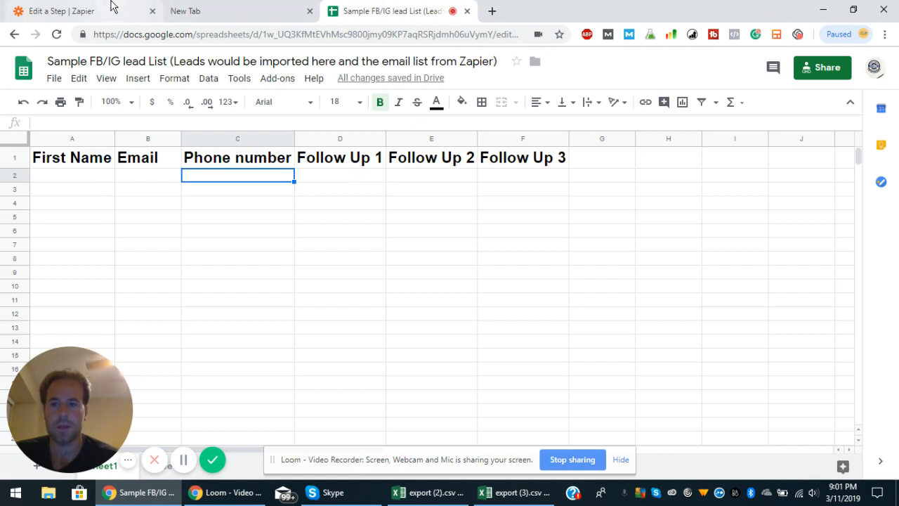
pyautogui.click(56, 11)
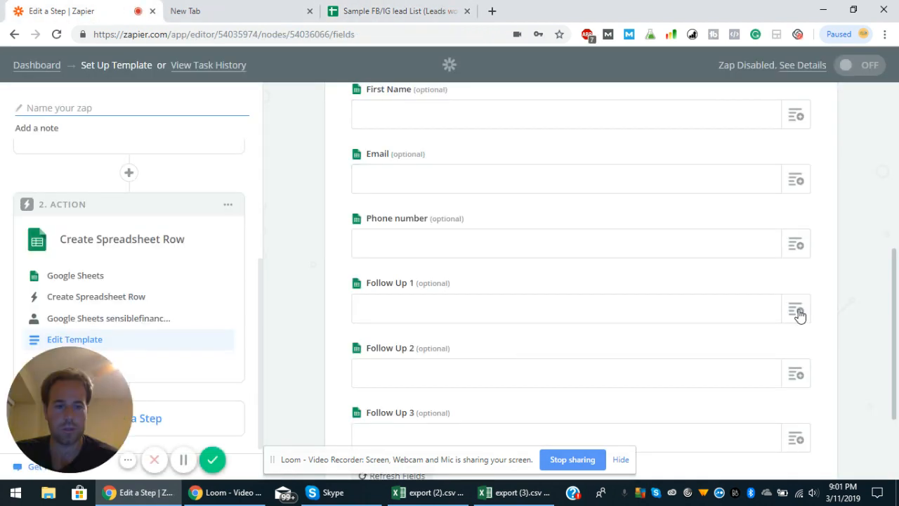
pyautogui.click(796, 309)
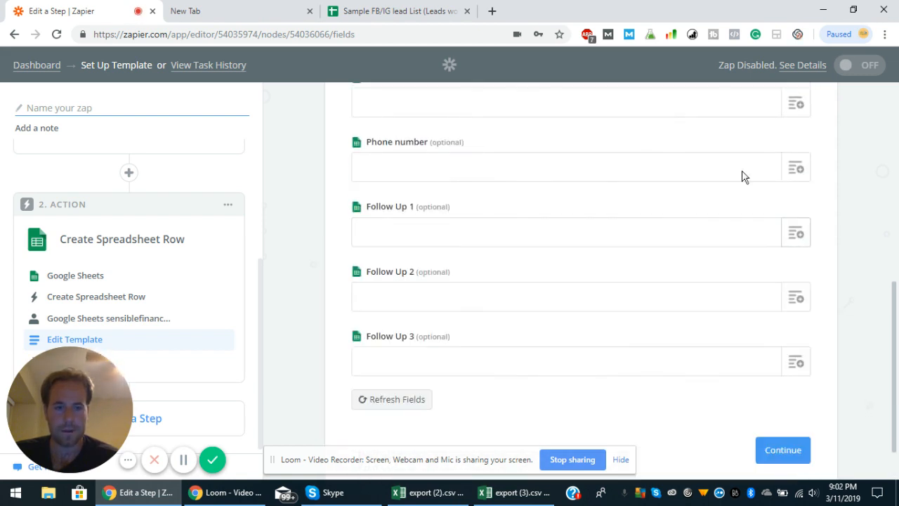
pyautogui.scroll(-3)
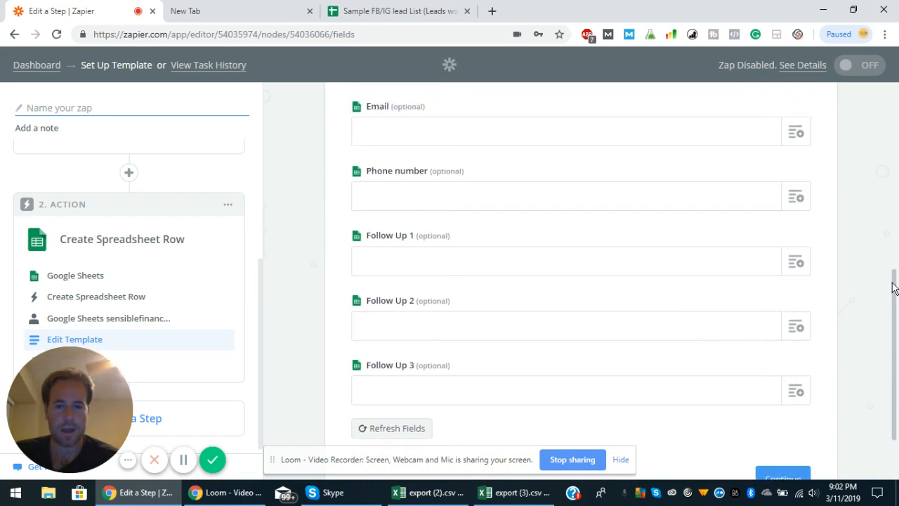
pyautogui.scroll(-3)
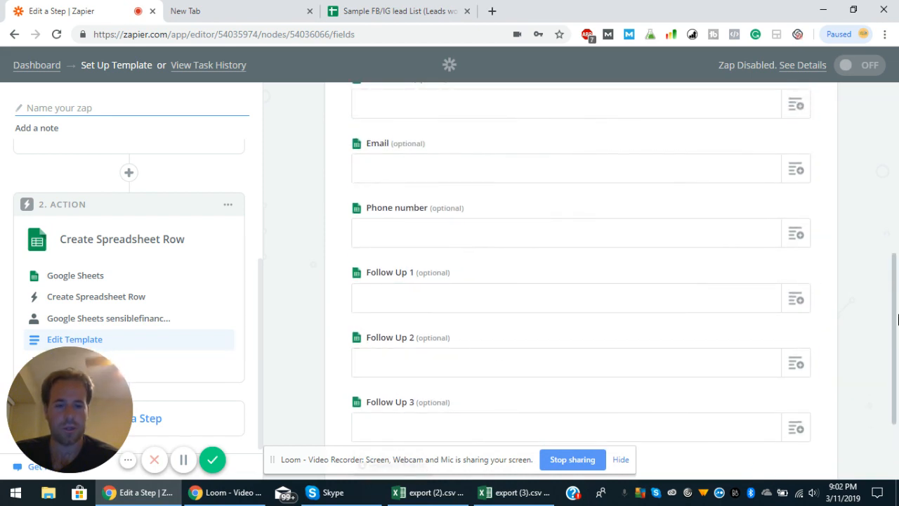
pyautogui.scroll(-3)
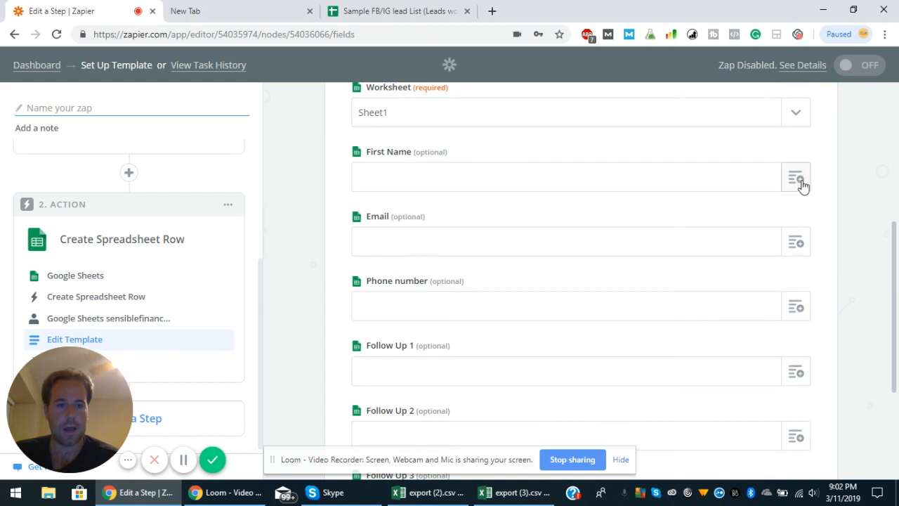
# Step: Map the lead's First Name, Email and Phone number from Step 1 into the row fields
pyautogui.click(795, 177)
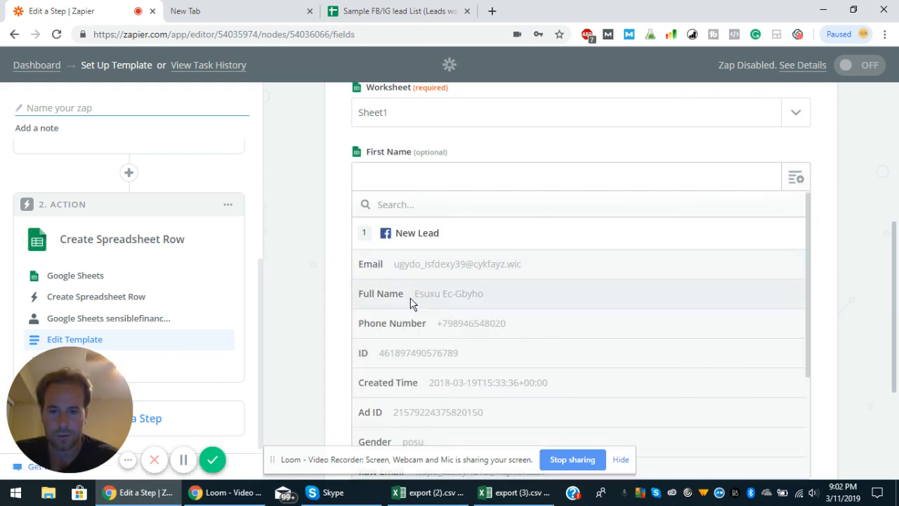
pyautogui.click(448, 294)
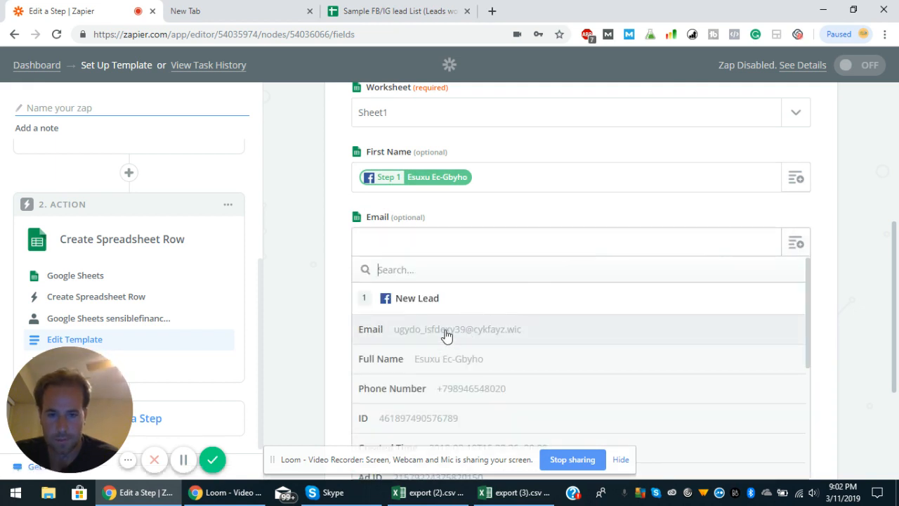
pyautogui.click(457, 329)
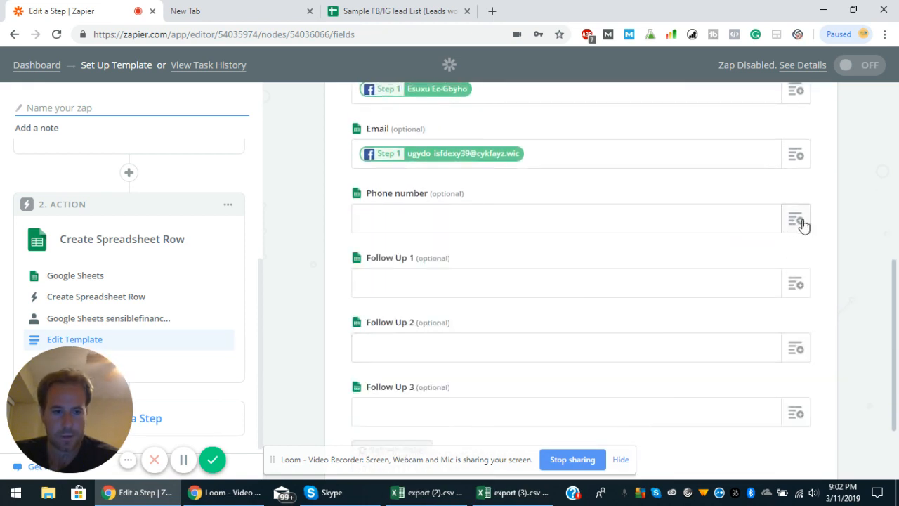
pyautogui.click(795, 219)
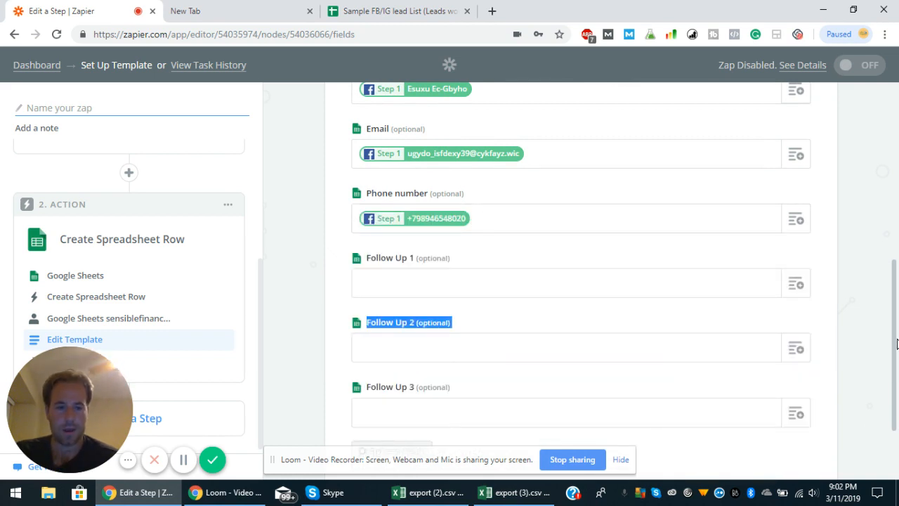
pyautogui.scroll(-3)
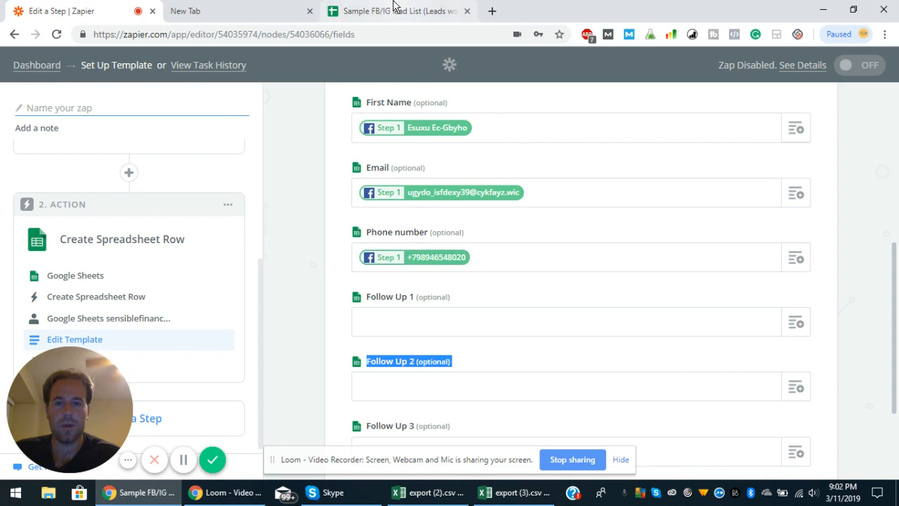
# Step: Check the spreadsheet's columns again against the mapping, leaving Follow Up fields blank
pyautogui.click(394, 11)
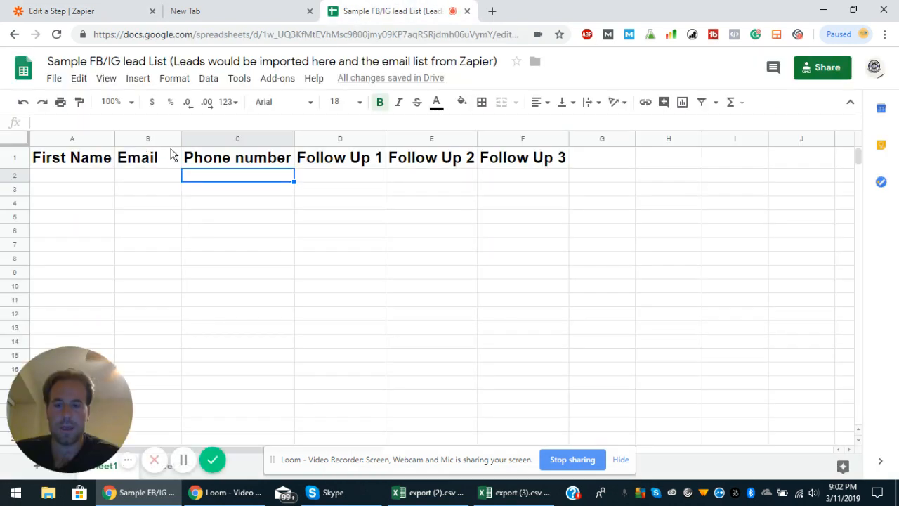
pyautogui.moveTo(156, 6)
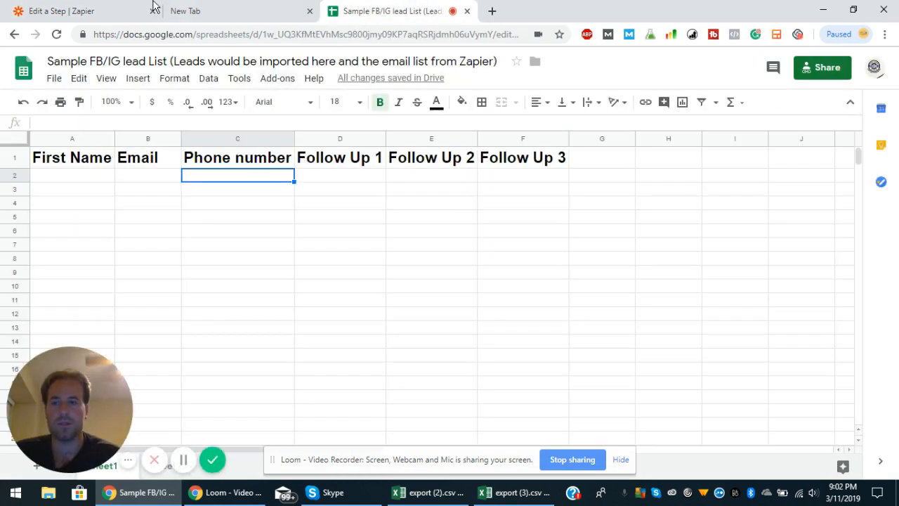
pyautogui.click(62, 12)
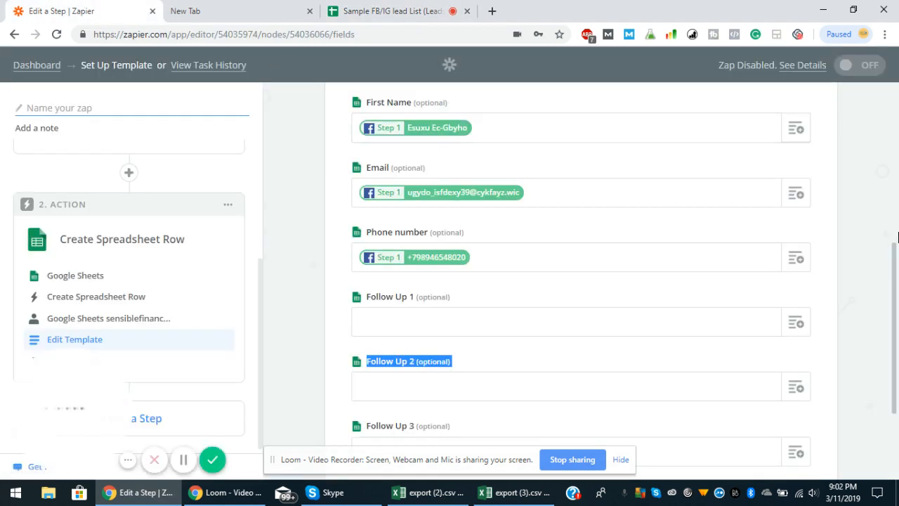
pyautogui.scroll(-3)
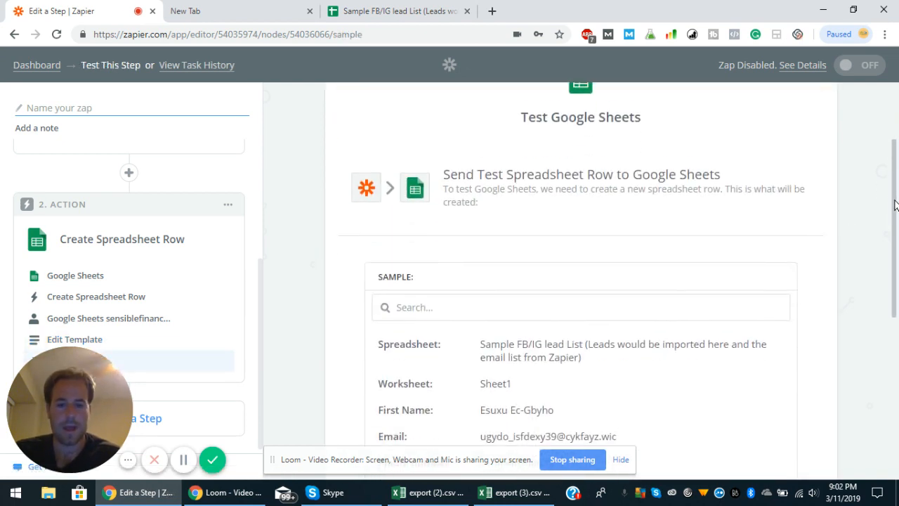
# Step: Send a test row with the lead's name, email and phone to Google Sheets successfully
pyautogui.scroll(-3)
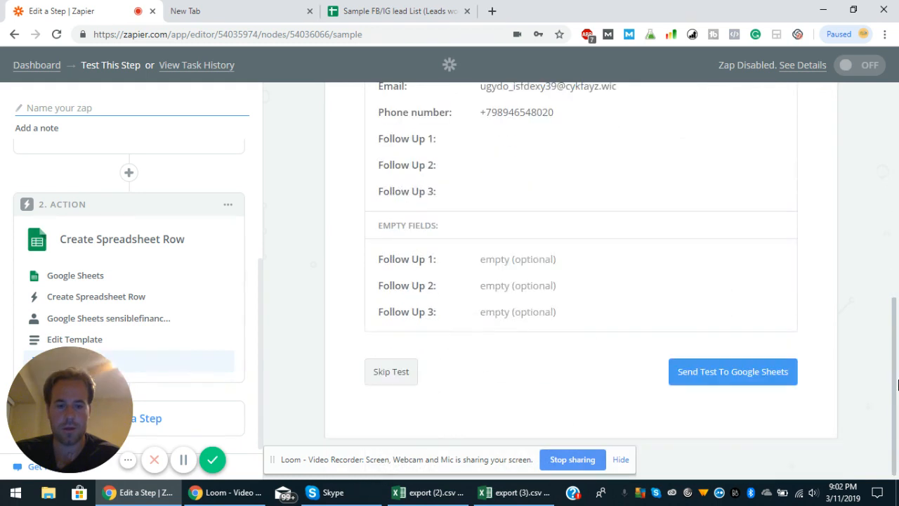
pyautogui.click(732, 371)
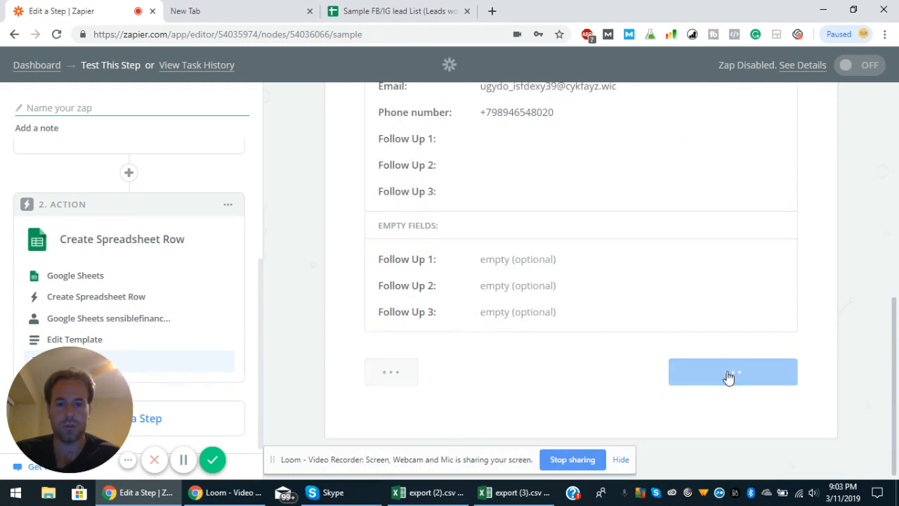
pyautogui.click(734, 371)
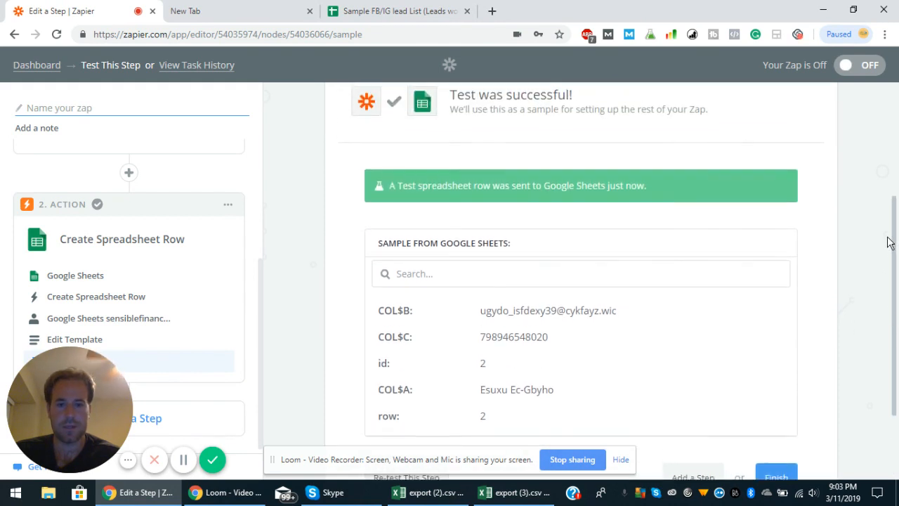
pyautogui.click(396, 11)
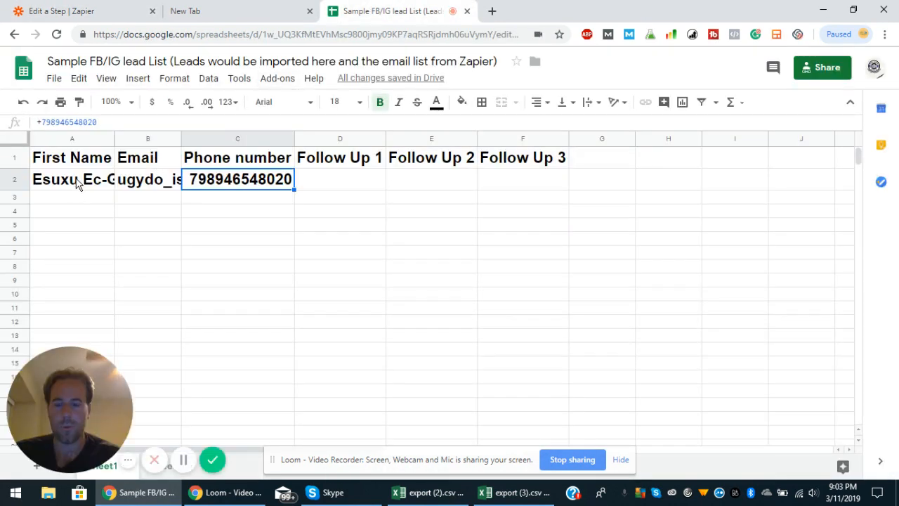
pyautogui.click(72, 180)
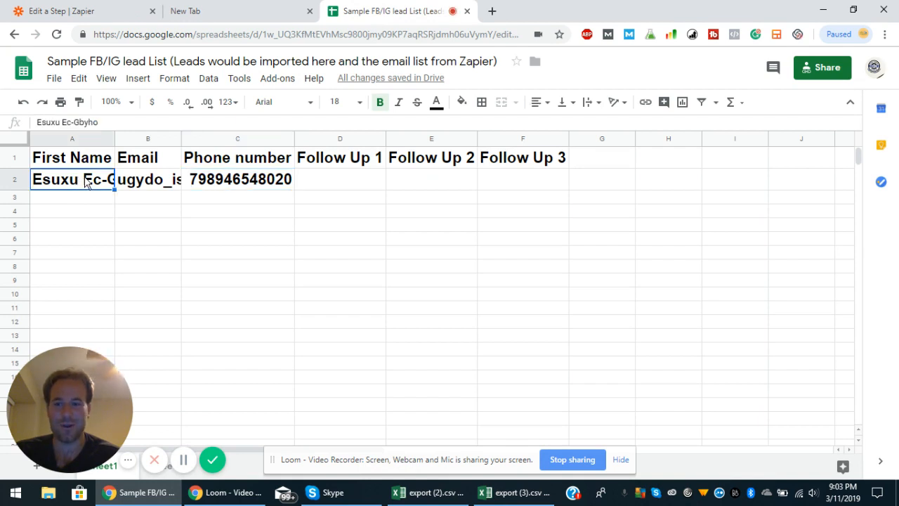
pyautogui.moveTo(154, 184)
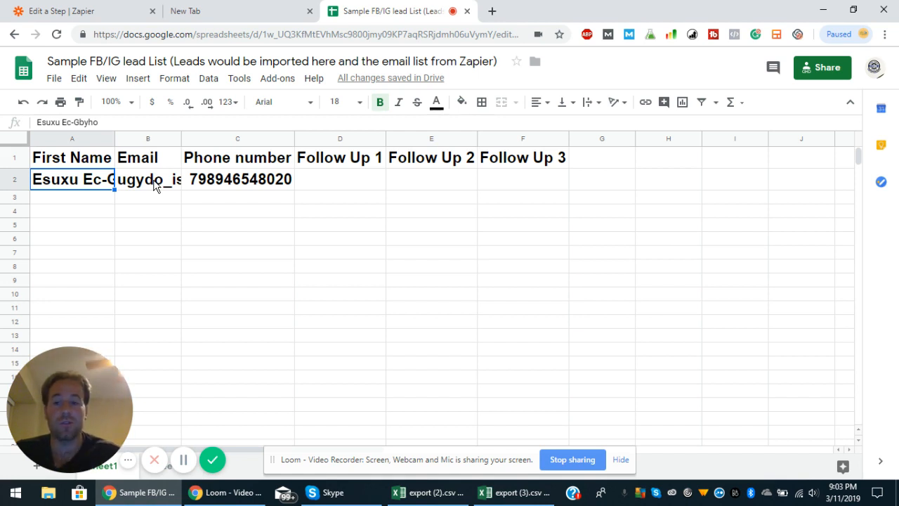
pyautogui.click(70, 12)
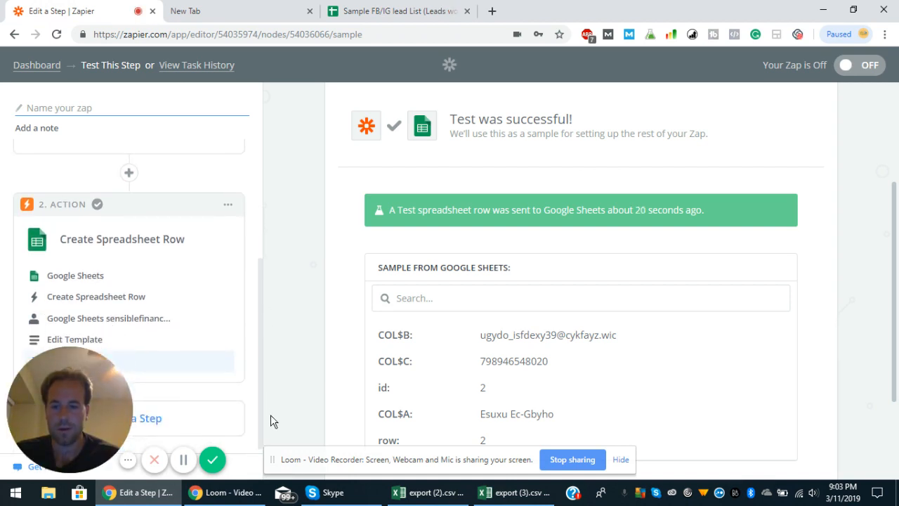
pyautogui.moveTo(228, 295)
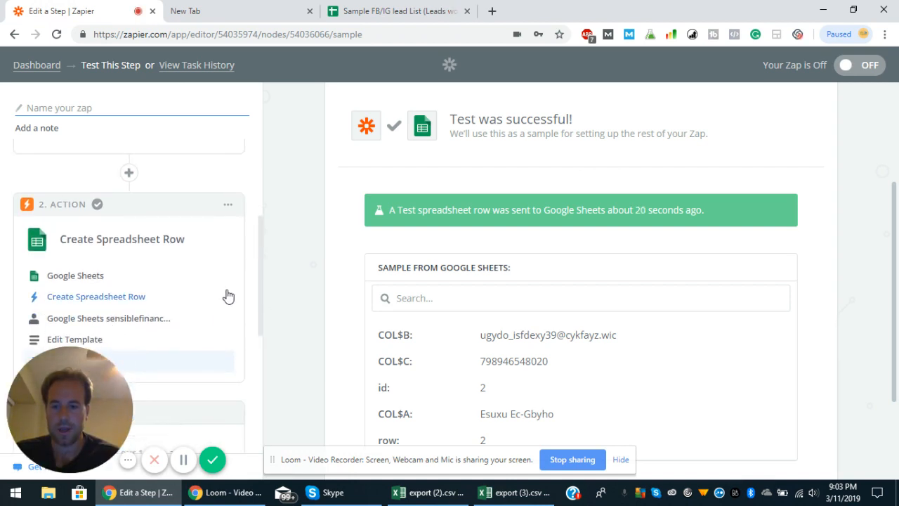
pyautogui.moveTo(260, 324)
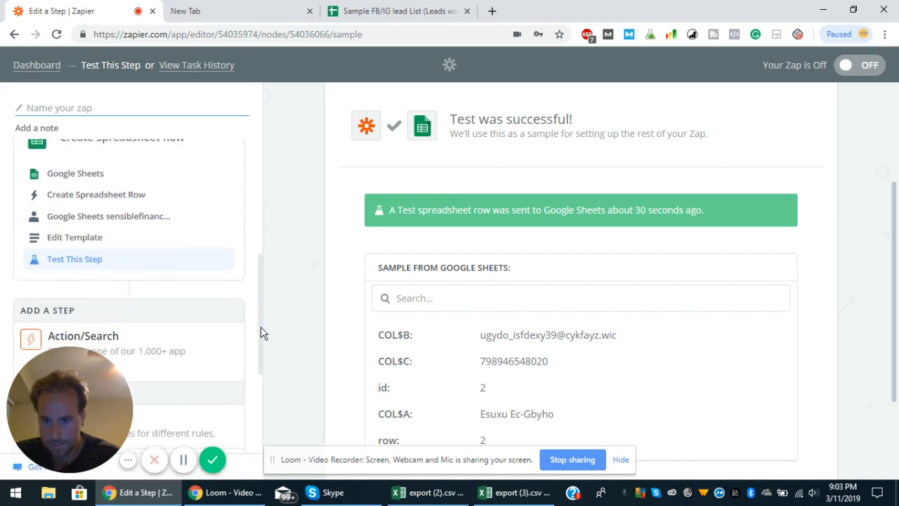
# Step: Add a third Action/Search step after the spreadsheet row step
pyautogui.scroll(-3)
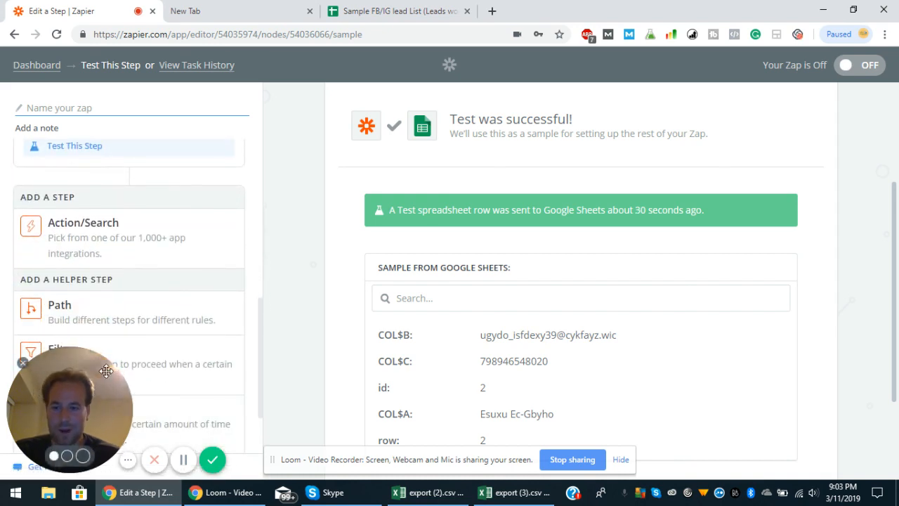
pyautogui.moveTo(104, 253)
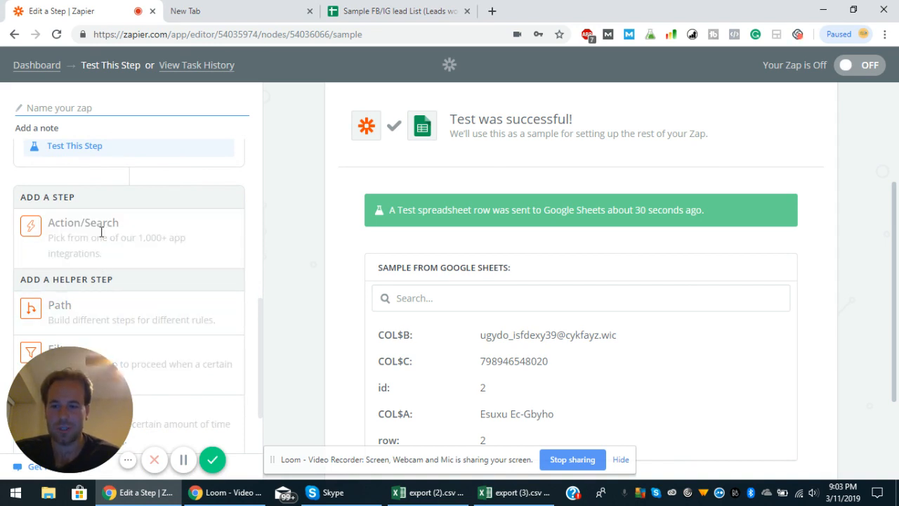
pyautogui.click(83, 222)
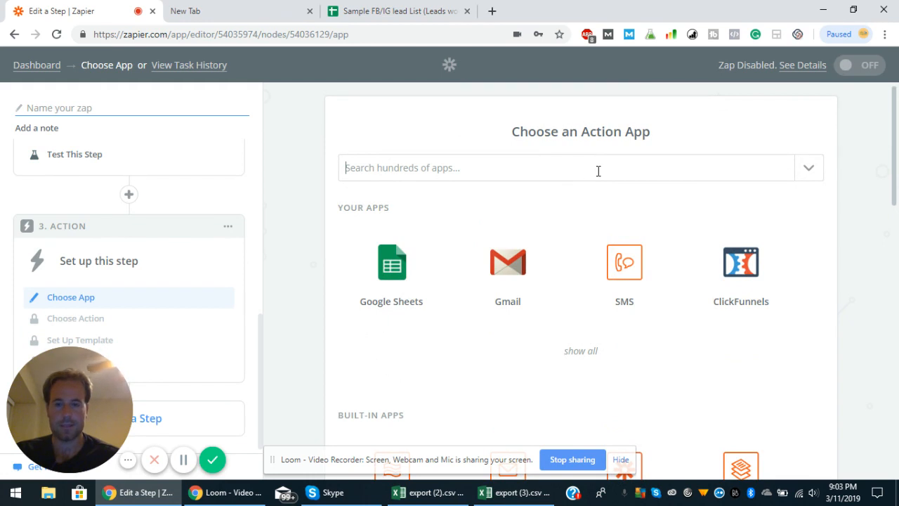
# Step: Search 'sms' and make SMS by Zapier the third step's app, keeping Send SMS
pyautogui.write('sms')
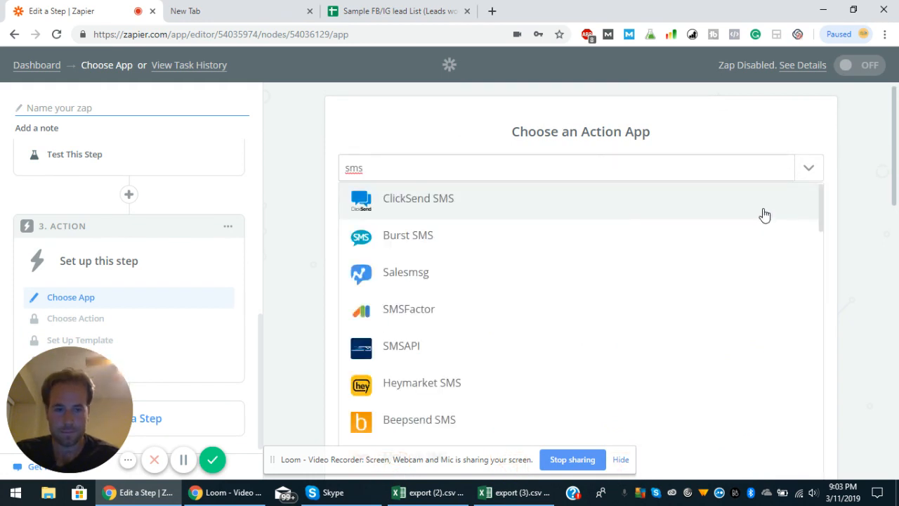
pyautogui.scroll(-3)
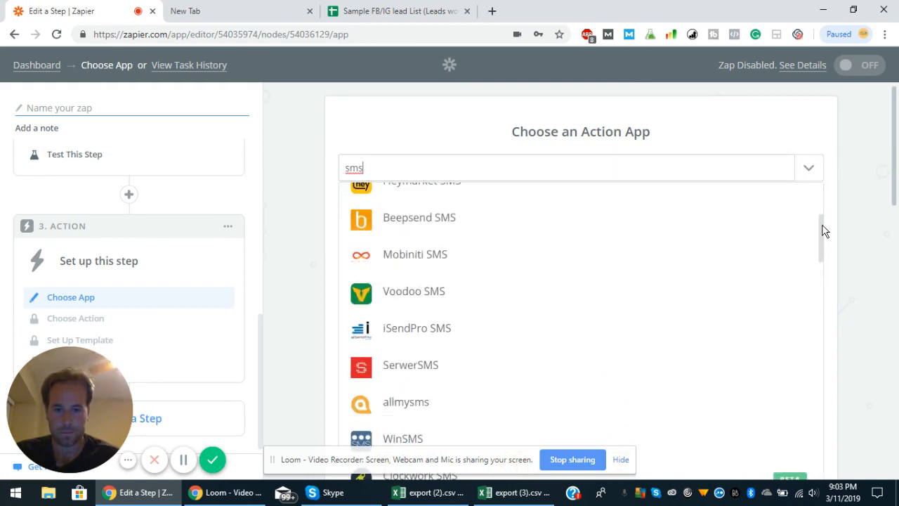
pyautogui.scroll(-3)
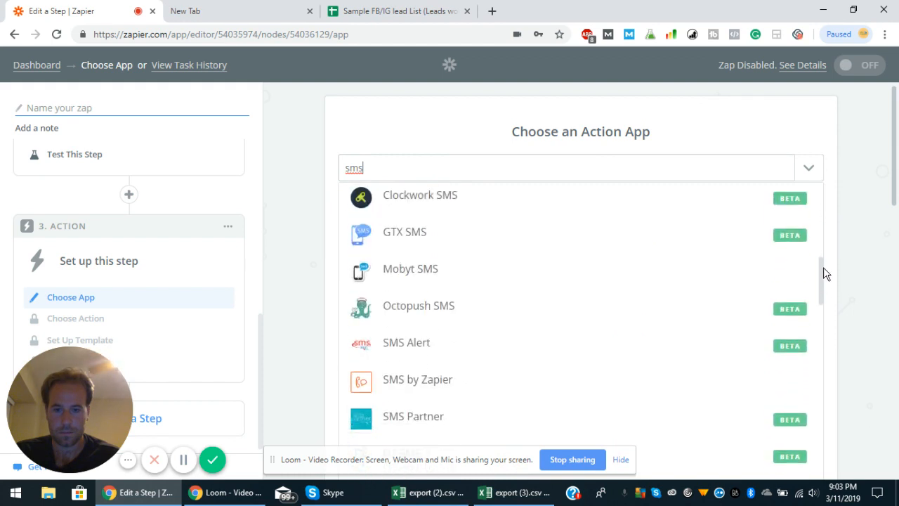
pyautogui.scroll(-3)
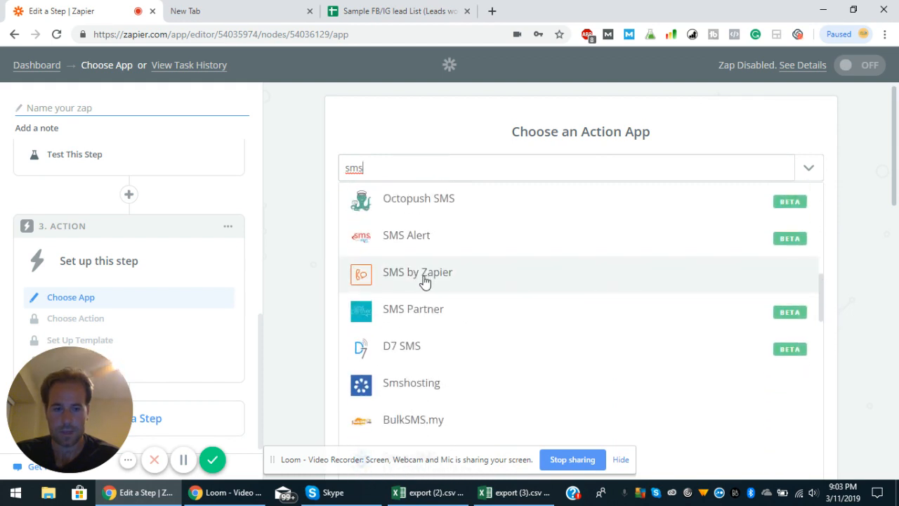
pyautogui.moveTo(434, 275)
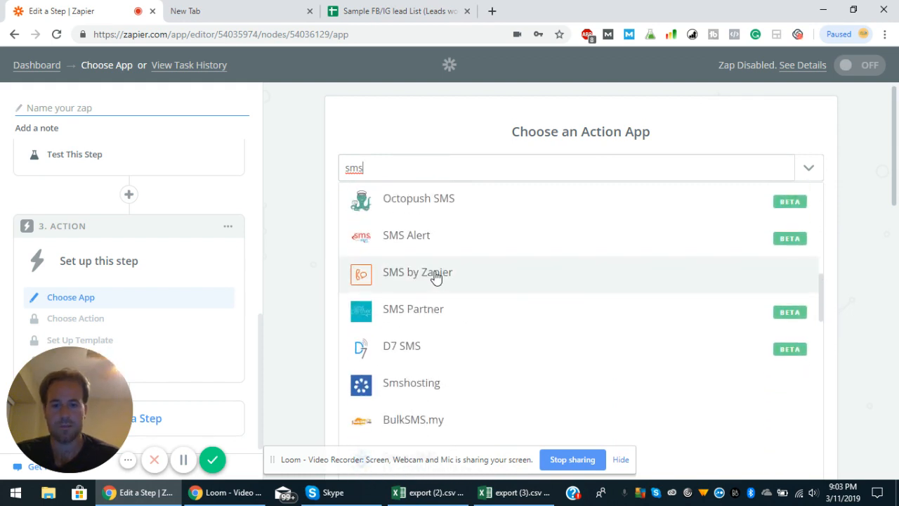
pyautogui.click(418, 272)
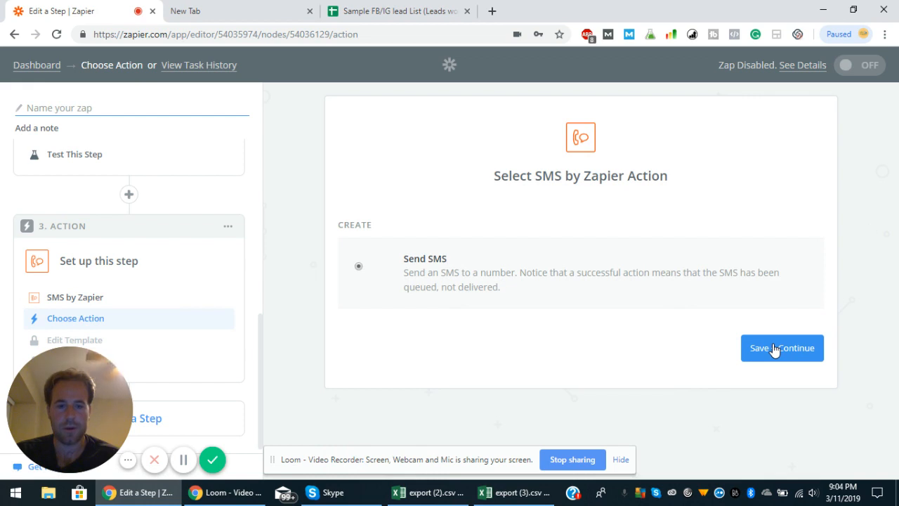
pyautogui.click(782, 349)
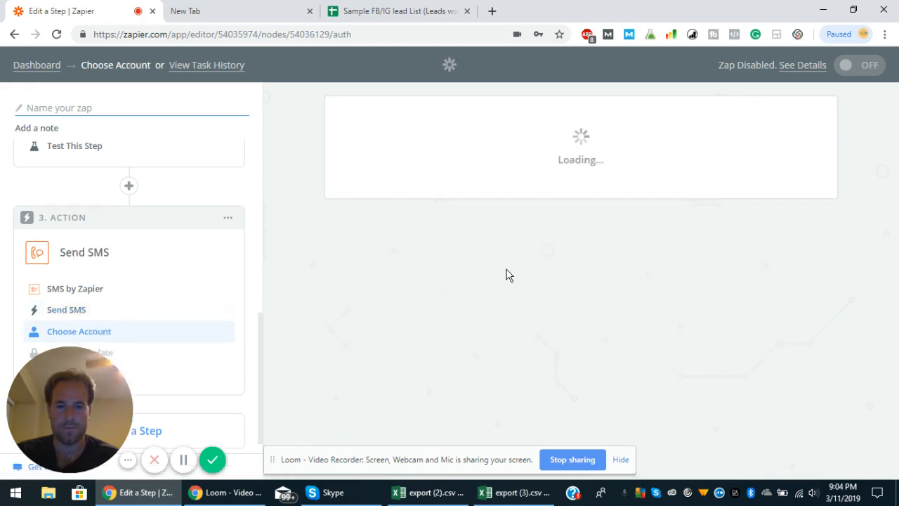
pyautogui.moveTo(787, 374)
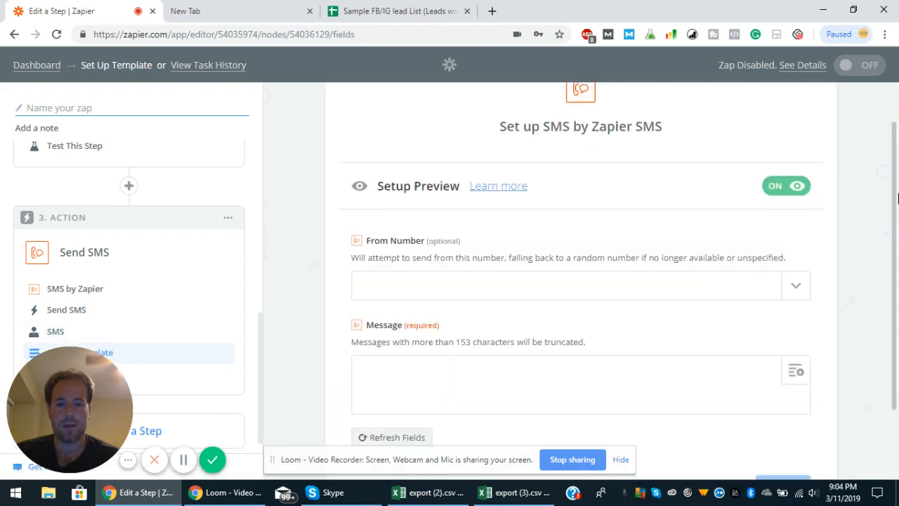
pyautogui.scroll(-3)
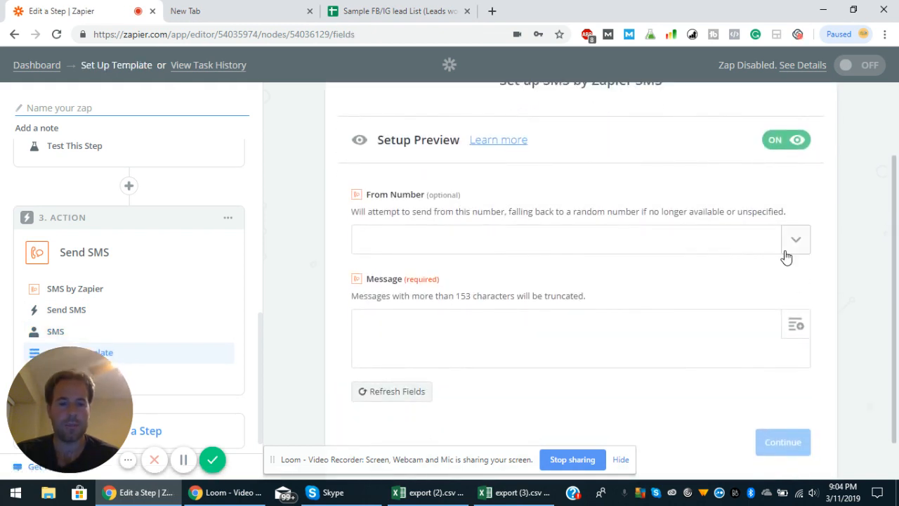
pyautogui.click(796, 239)
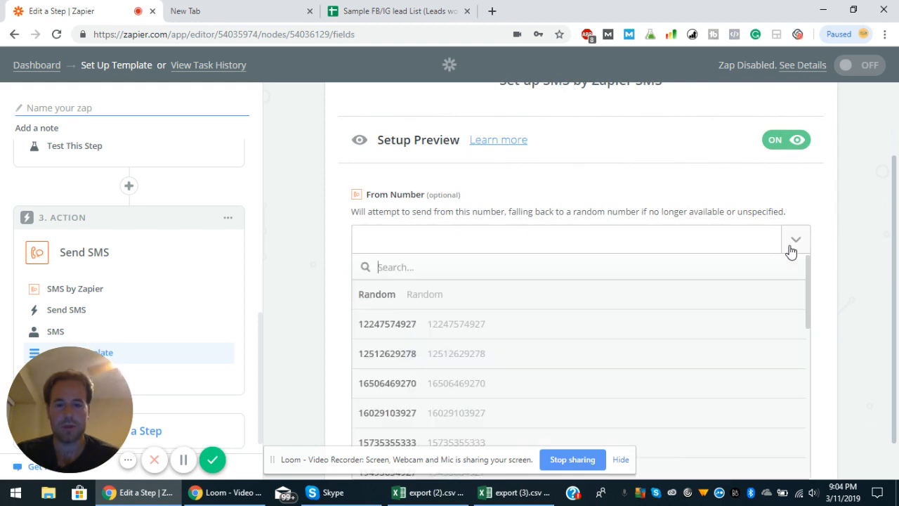
pyautogui.moveTo(466, 326)
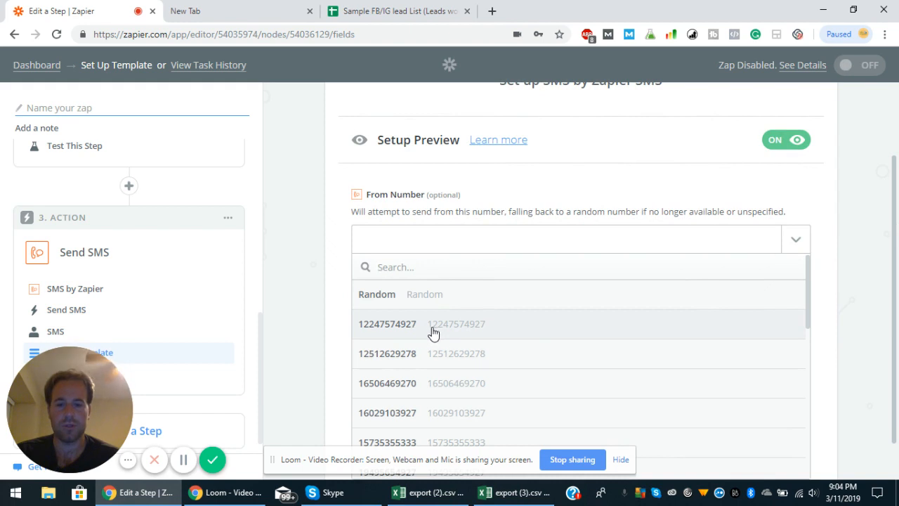
pyautogui.click(388, 324)
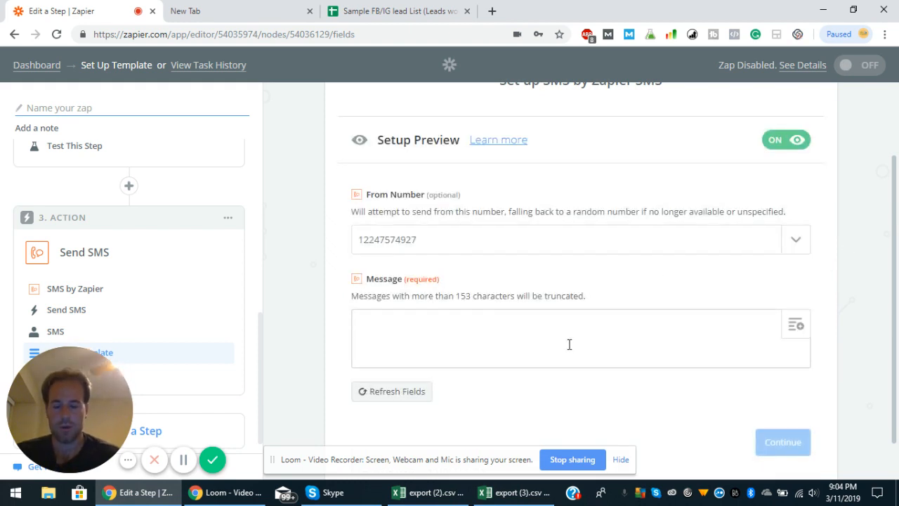
pyautogui.write('New lead added')
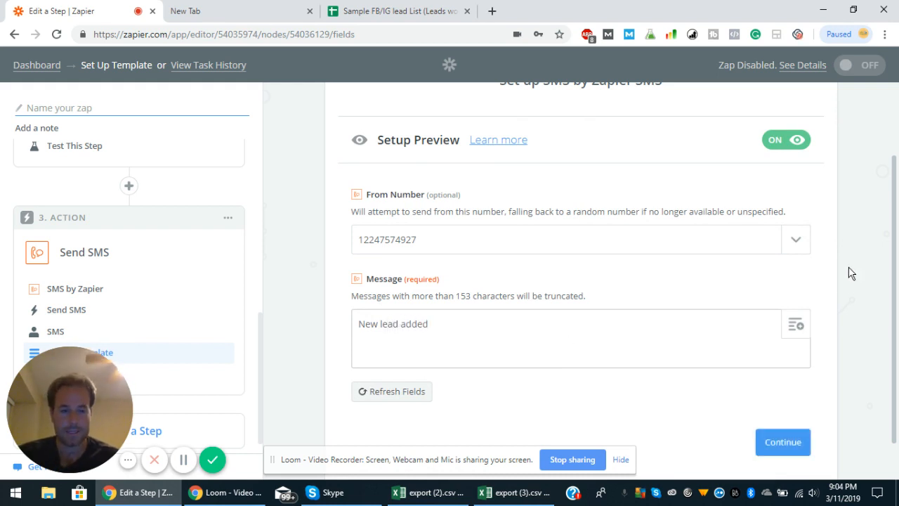
pyautogui.scroll(-3)
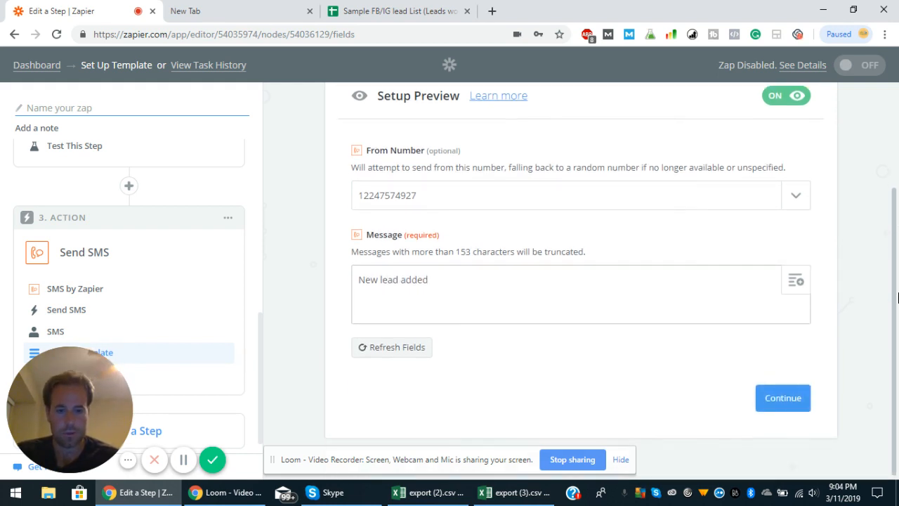
pyautogui.click(782, 398)
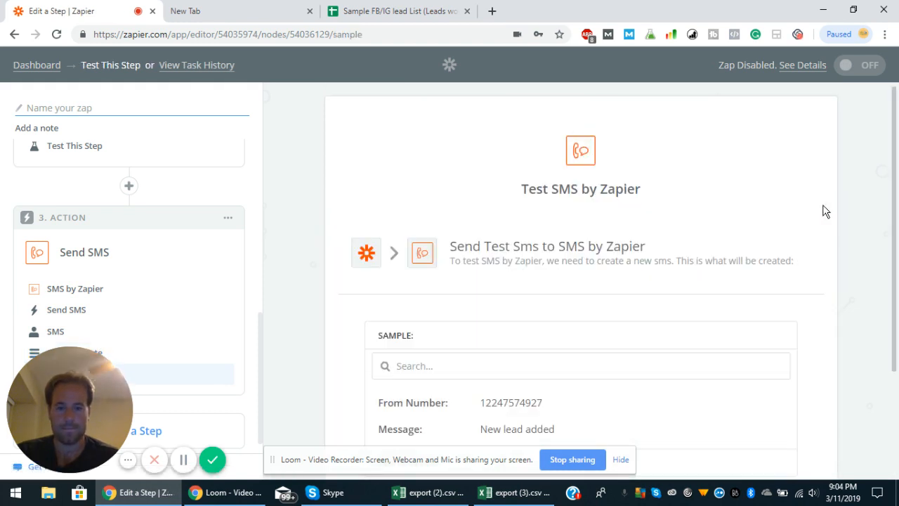
pyautogui.moveTo(881, 242)
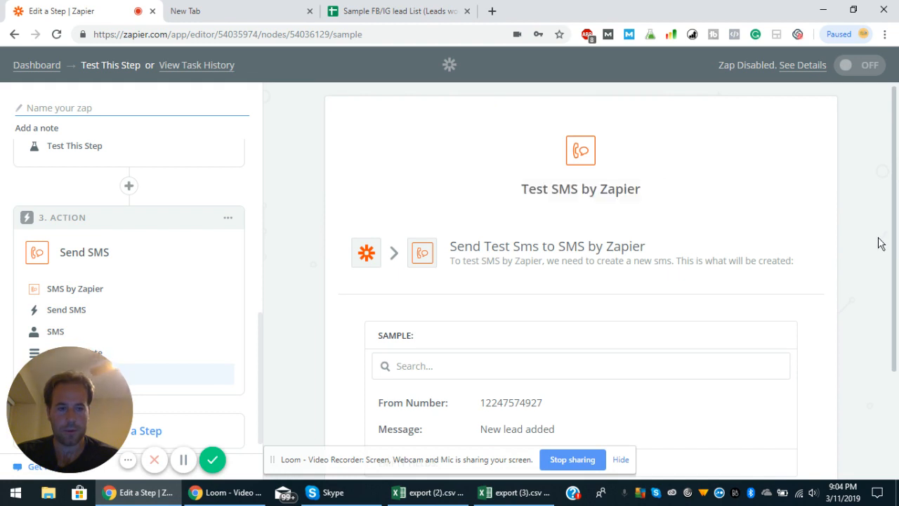
# Step: Review the SMS template once more, then send the test text 'New lead added' successfully
pyautogui.scroll(-3)
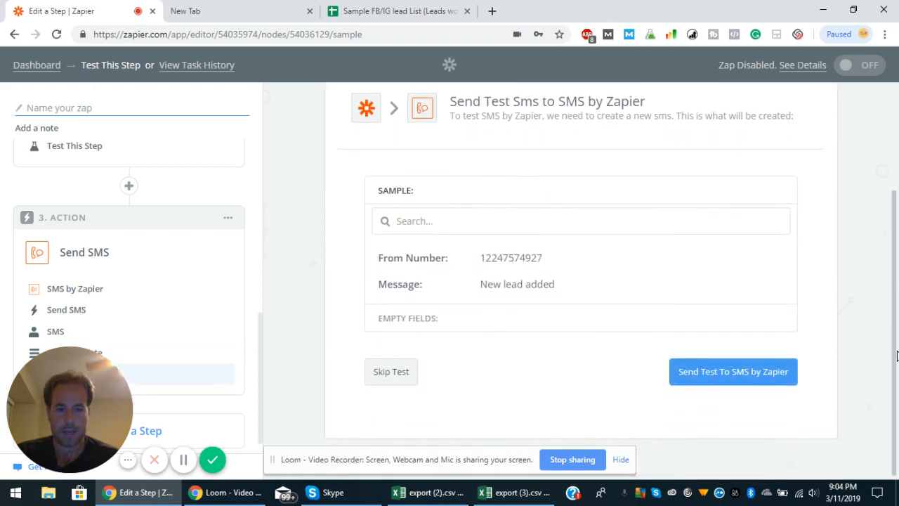
pyautogui.moveTo(457, 379)
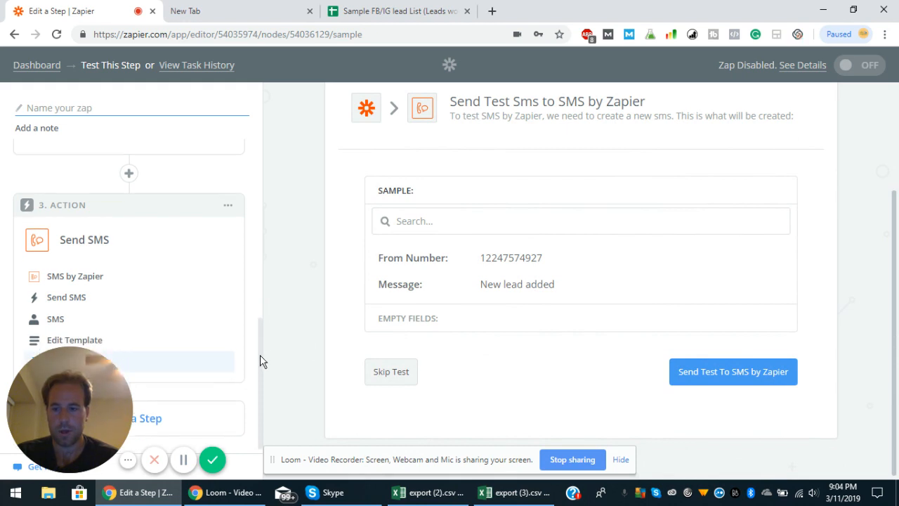
pyautogui.click(75, 339)
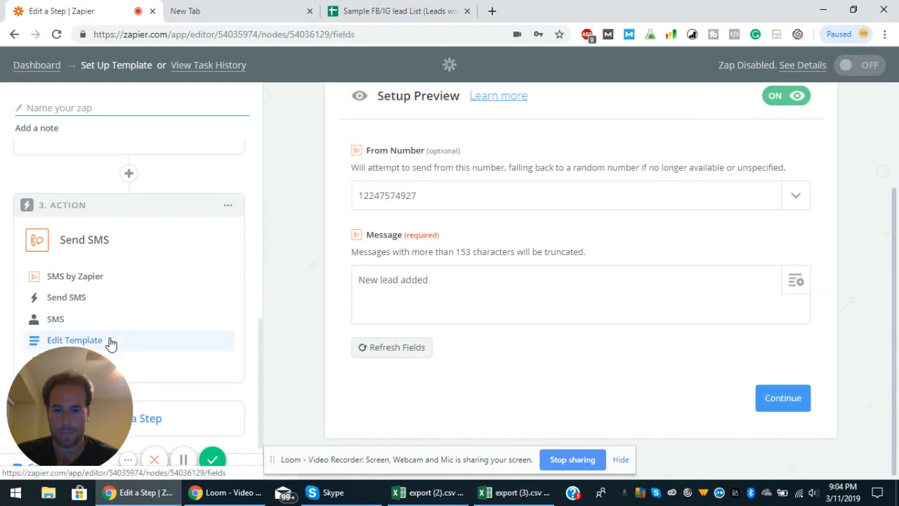
pyautogui.moveTo(255, 342)
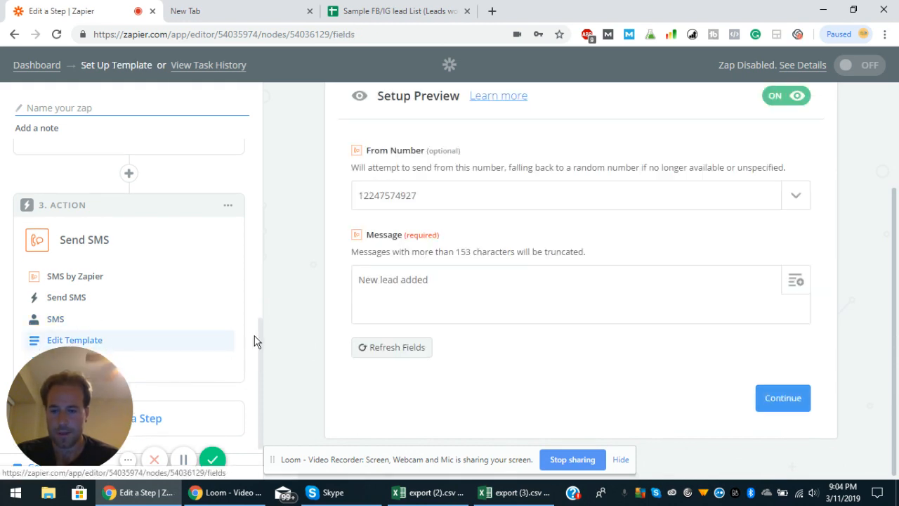
pyautogui.click(783, 397)
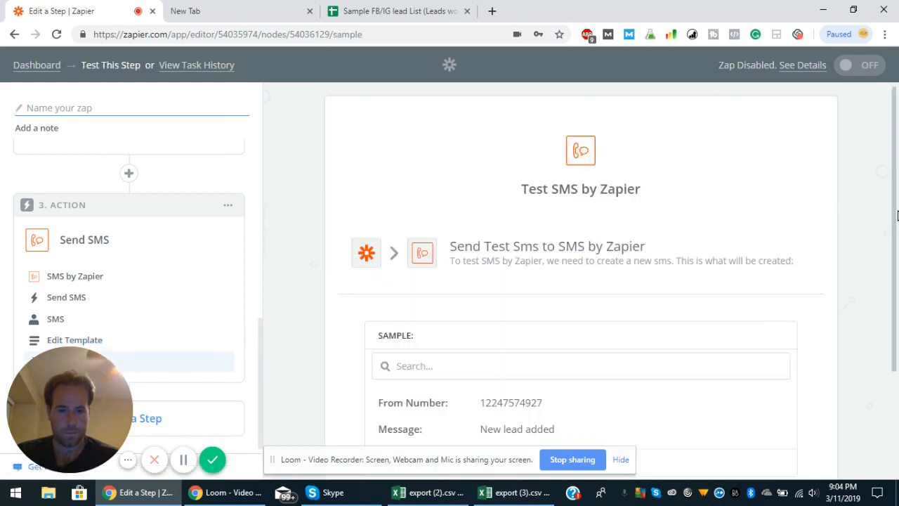
pyautogui.scroll(-3)
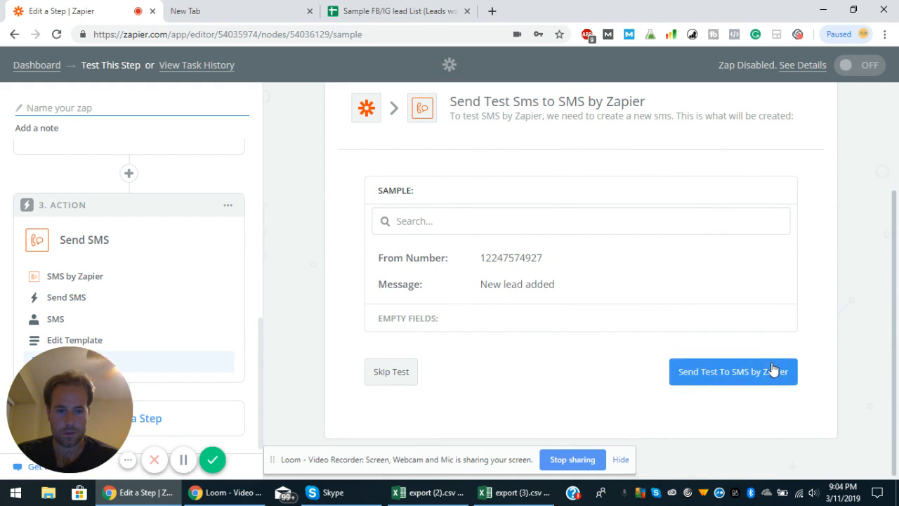
pyautogui.click(734, 371)
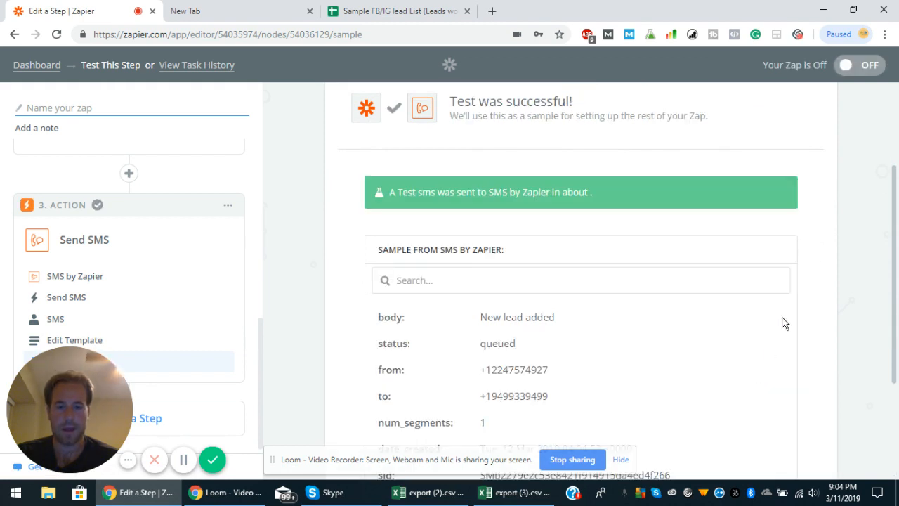
# Step: Look over the test sample results and finish building the Zap
pyautogui.scroll(-3)
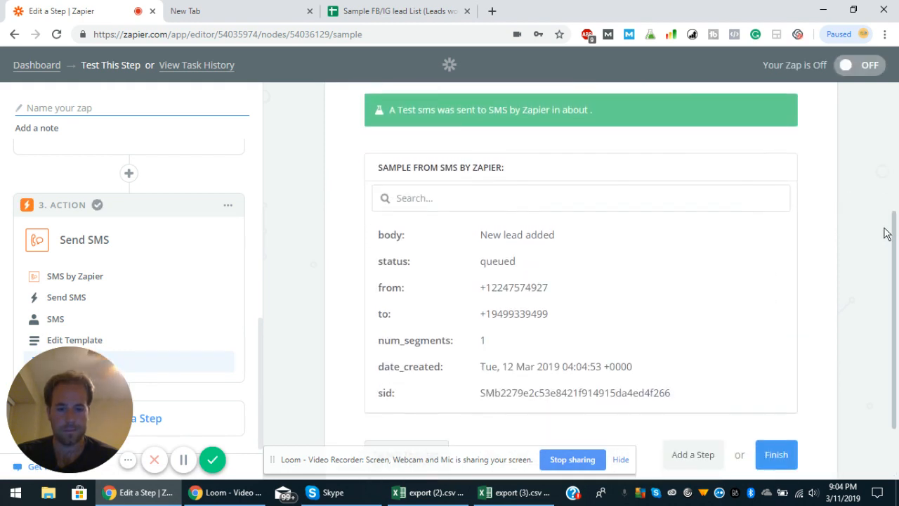
pyautogui.scroll(-3)
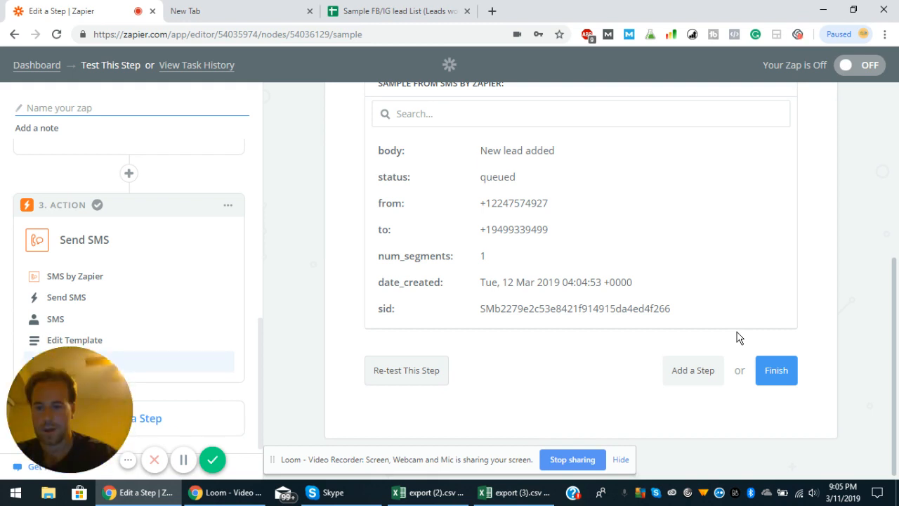
pyautogui.moveTo(762, 341)
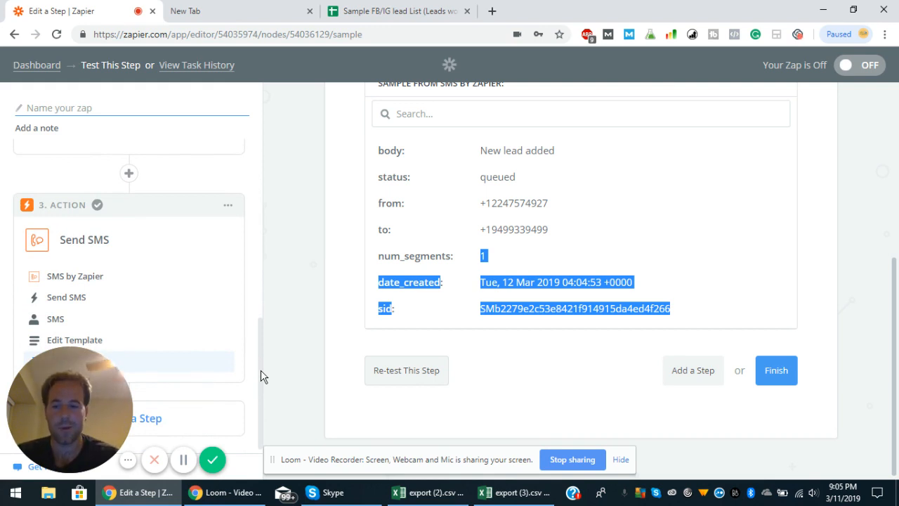
pyautogui.moveTo(784, 357)
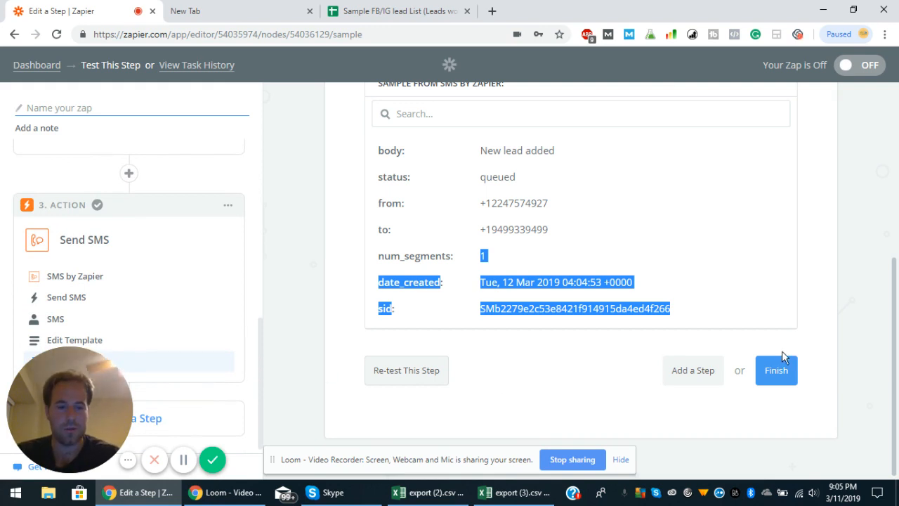
pyautogui.click(776, 371)
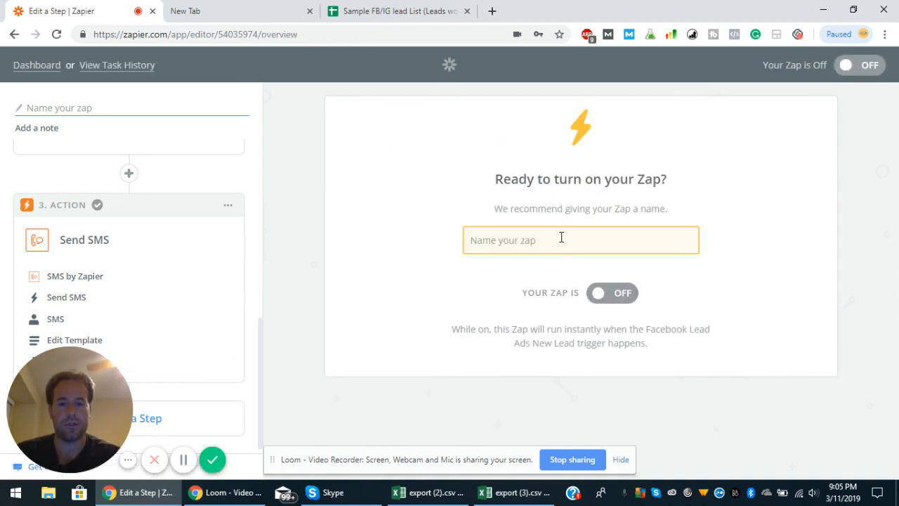
# Step: Name the Zap 'Sample #1' and toggle it from OFF to ON
pyautogui.write('Sample')
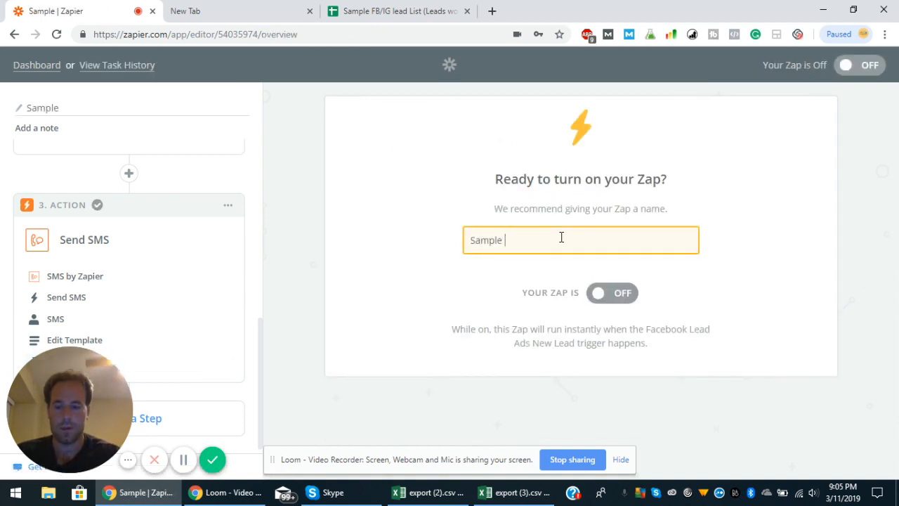
pyautogui.write('#1')
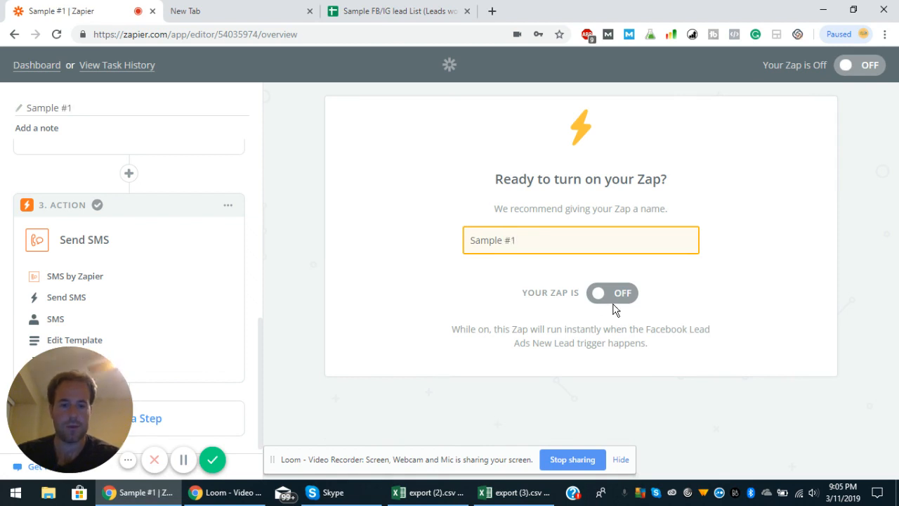
pyautogui.click(611, 292)
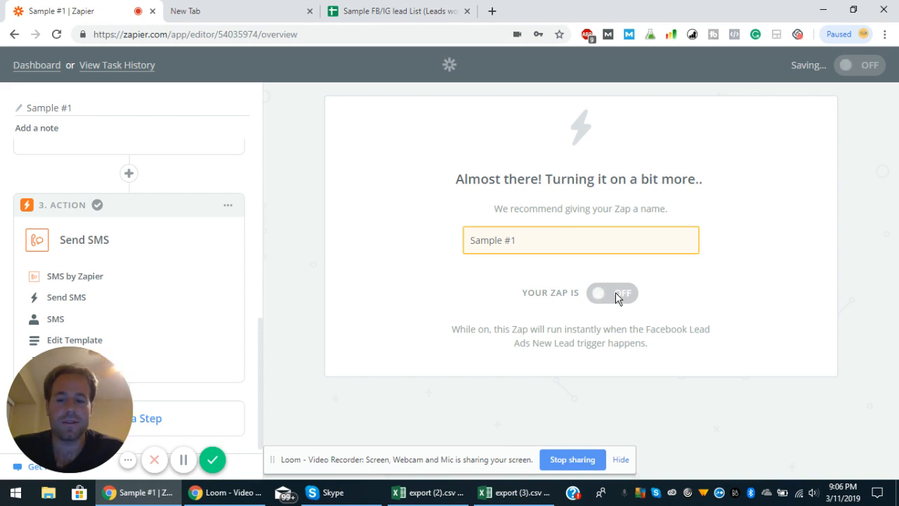
pyautogui.click(612, 293)
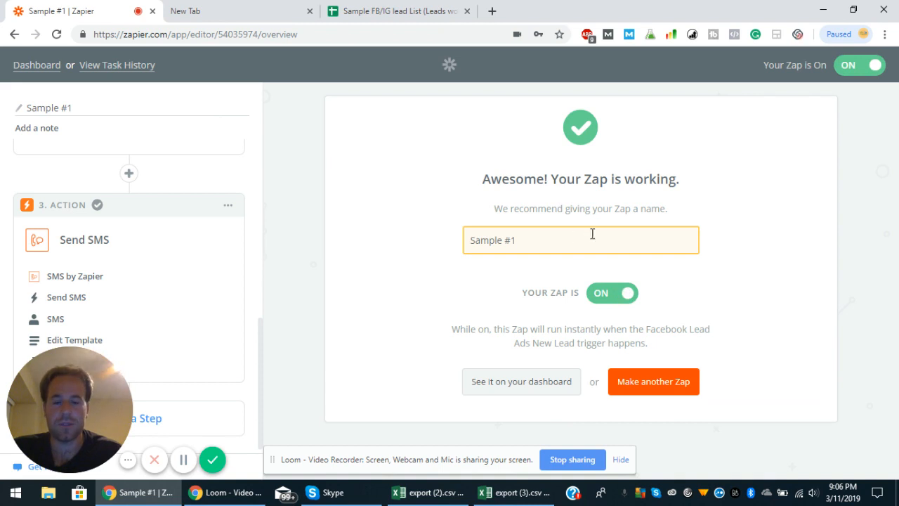
pyautogui.moveTo(37, 64)
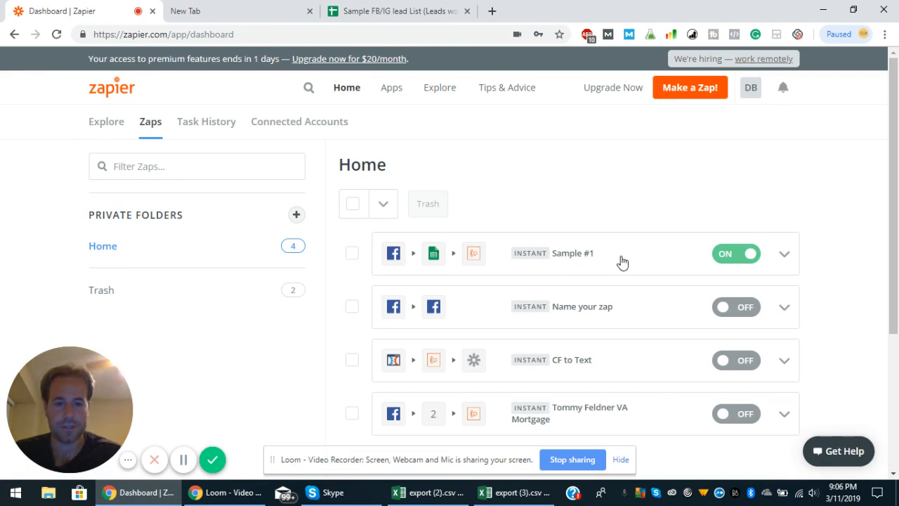
pyautogui.moveTo(392, 260)
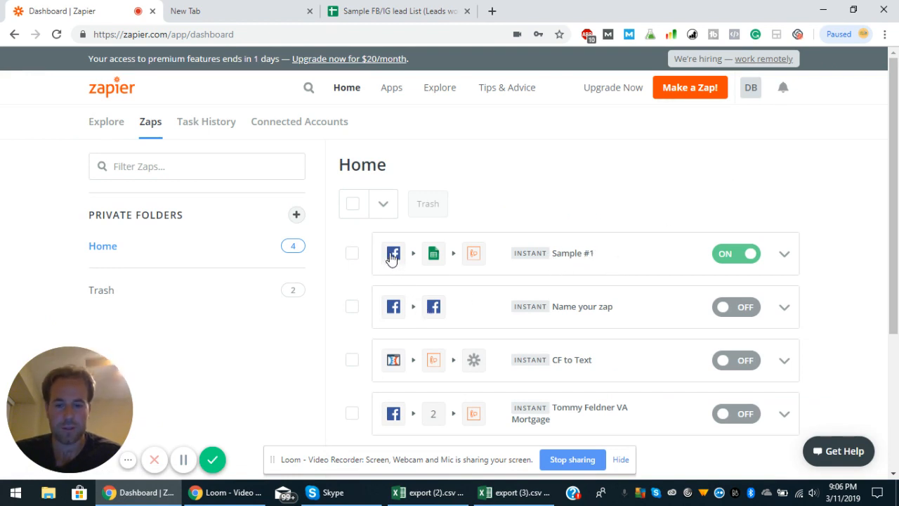
pyautogui.moveTo(461, 273)
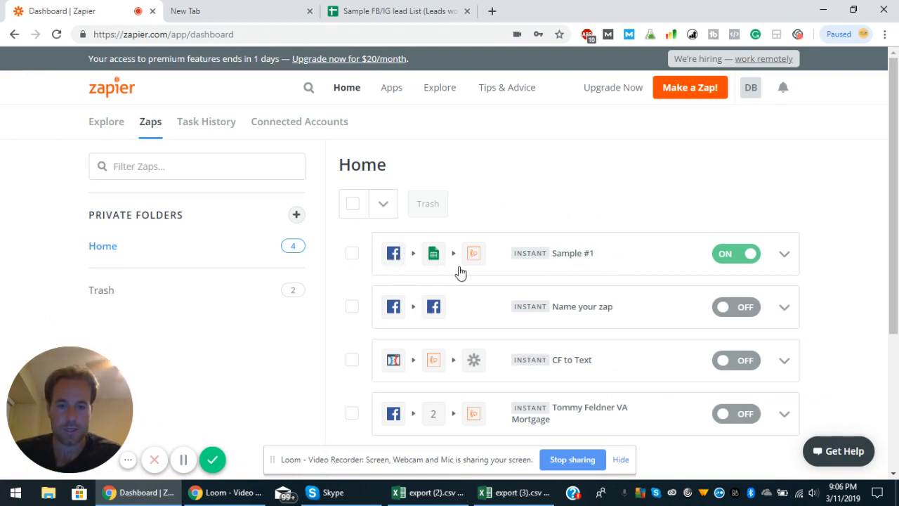